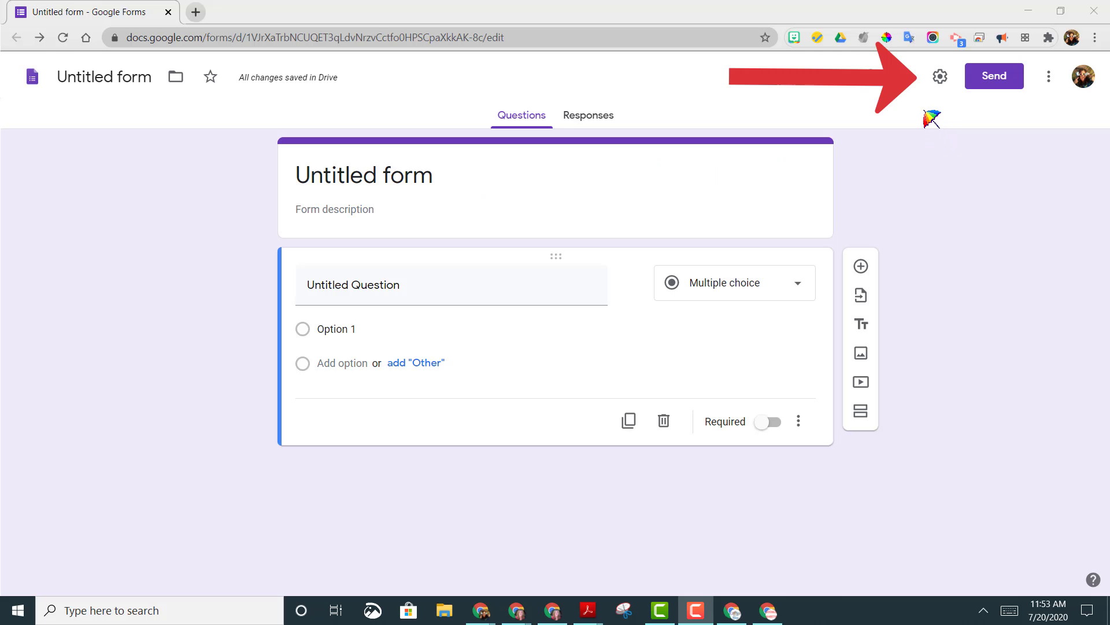
mouse_move(940, 76)
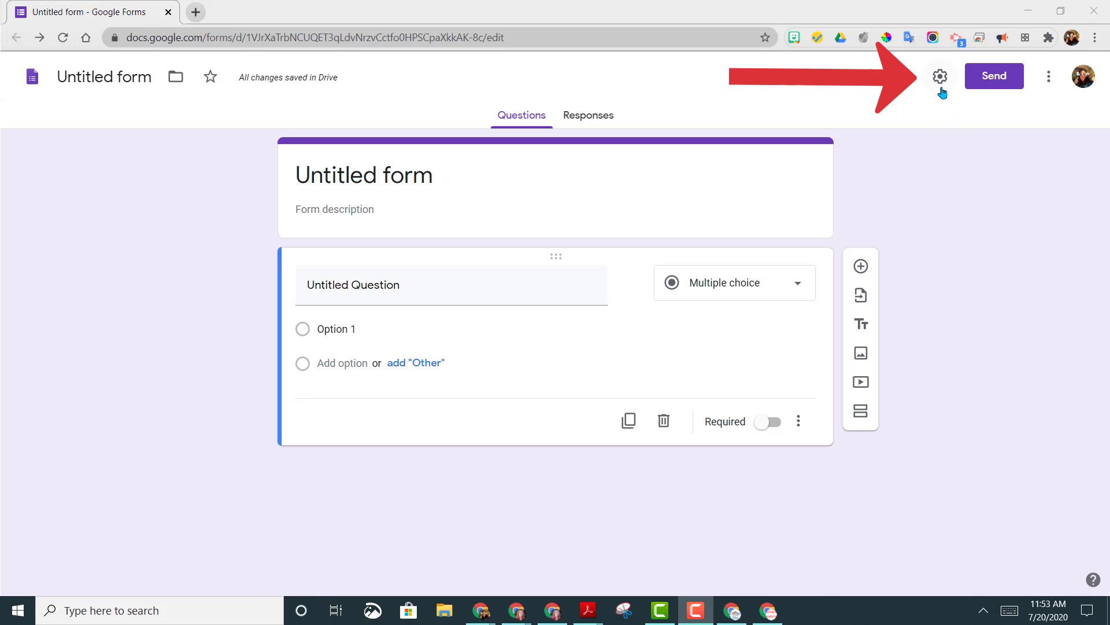
Open the untitled form's Settings dialog from the gear icon beside Send
left_click(940, 76)
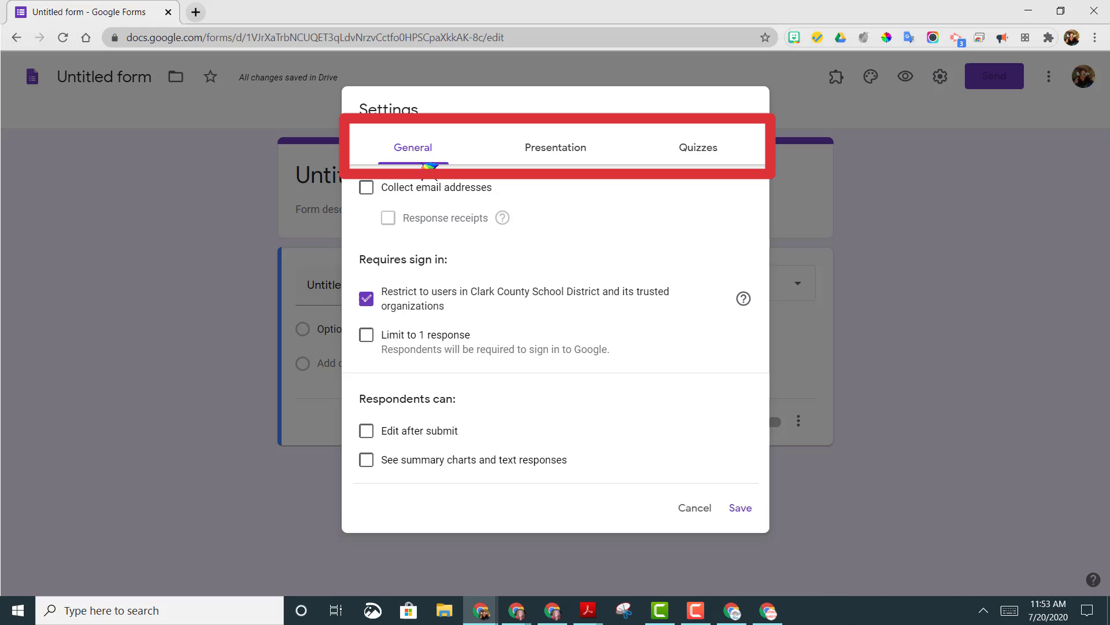
mouse_move(578, 164)
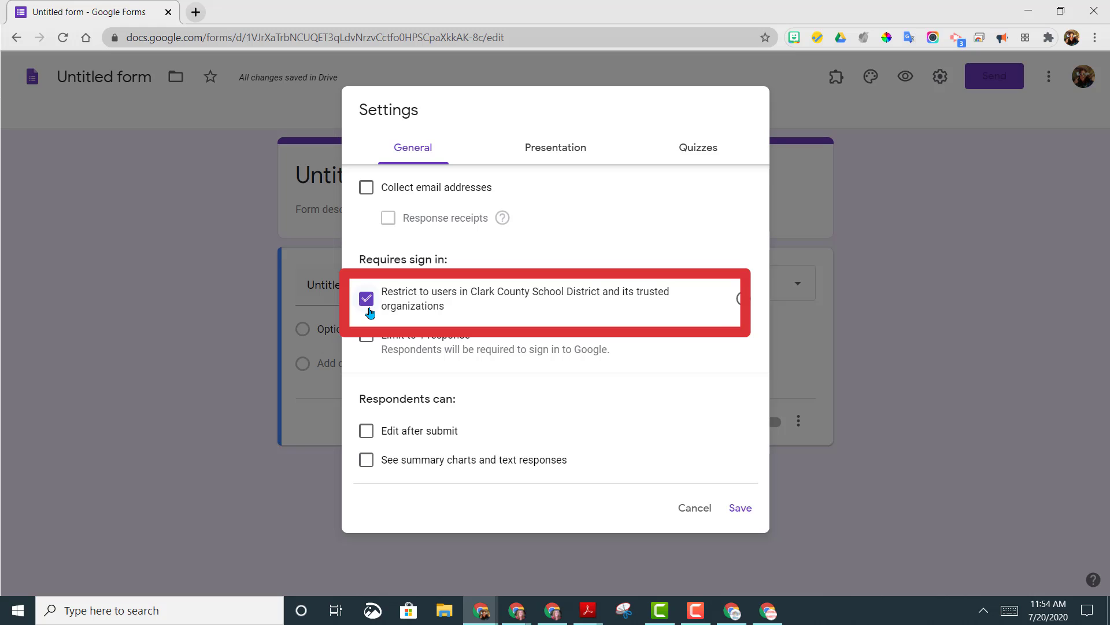
mouse_move(368, 313)
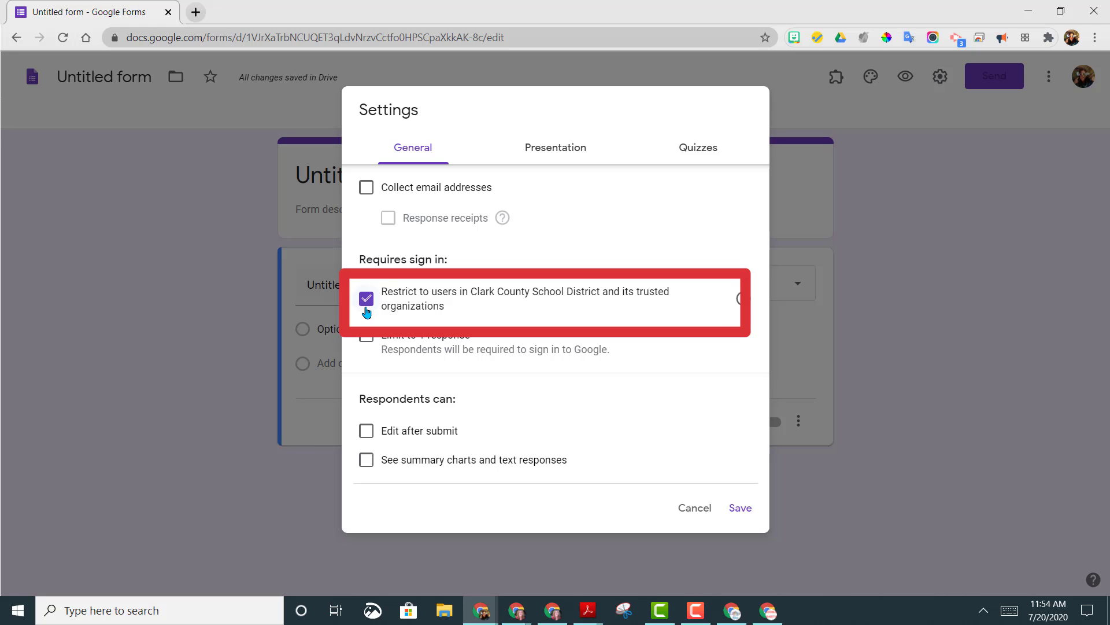
mouse_move(362, 315)
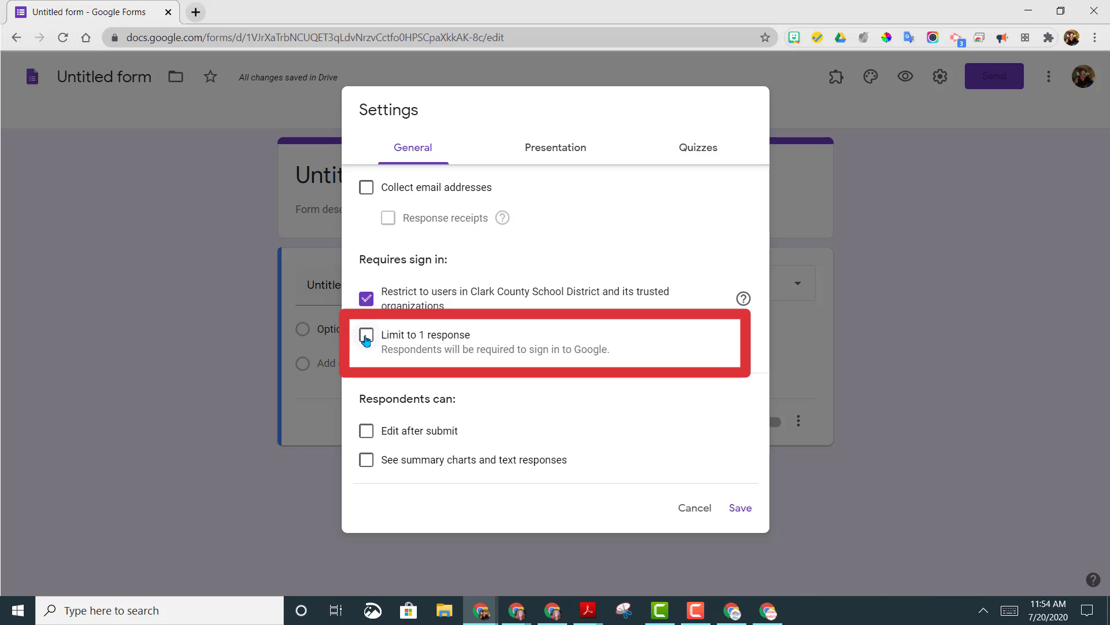
Tick 'Limit to 1 response' in the General settings
left_click(366, 334)
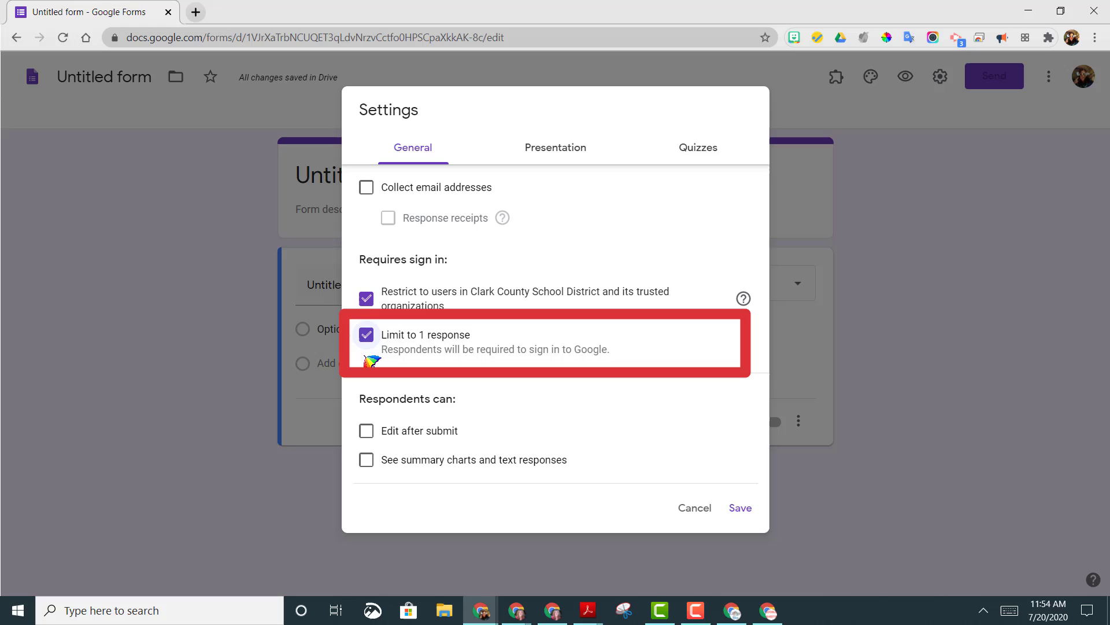
mouse_move(375, 359)
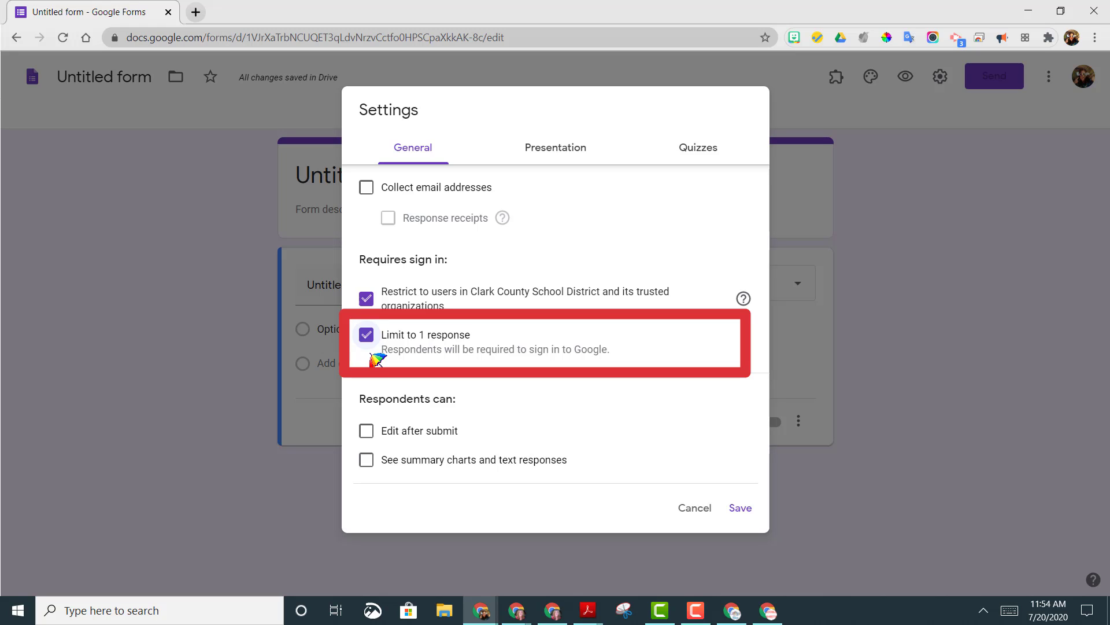
mouse_move(373, 360)
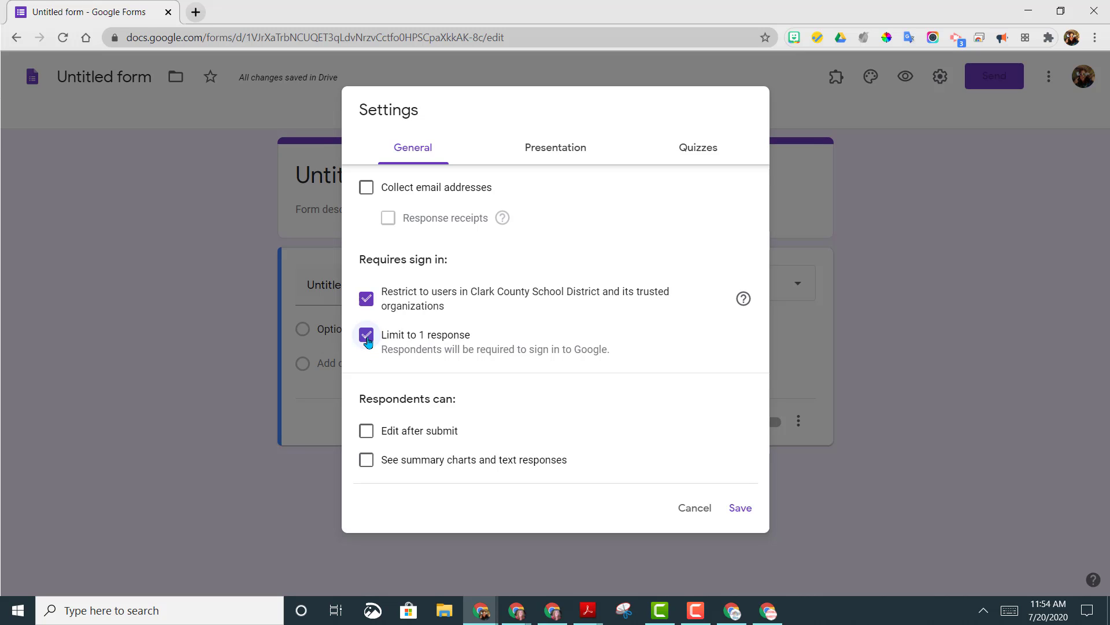
Untick 'Limit to 1 response' and the district restriction, and tick 'Collect email addresses'
left_click(366, 334)
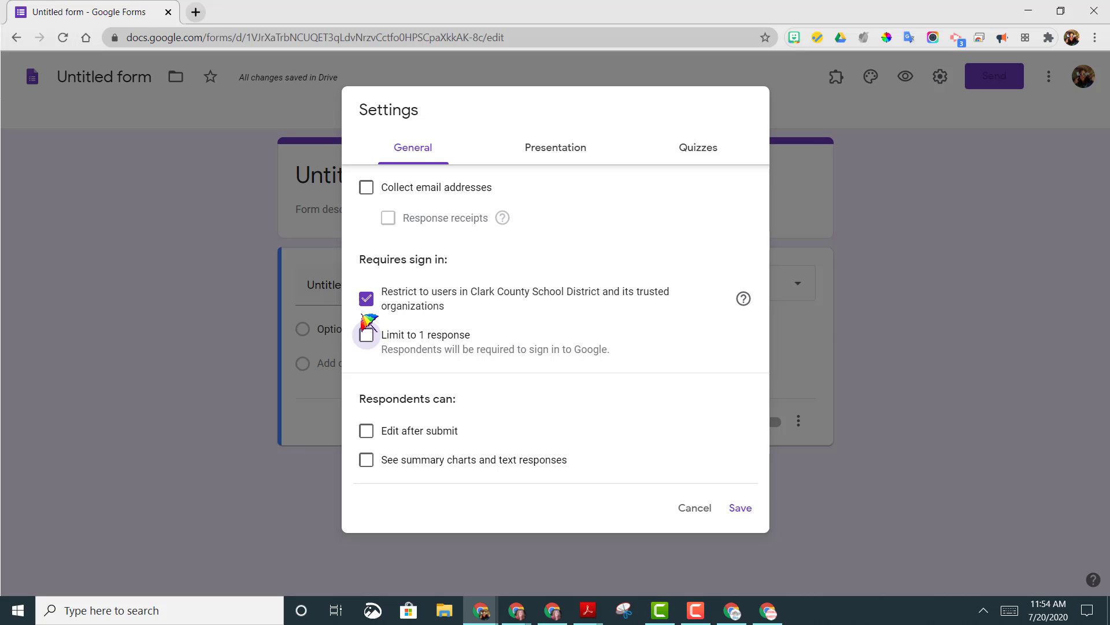
left_click(366, 299)
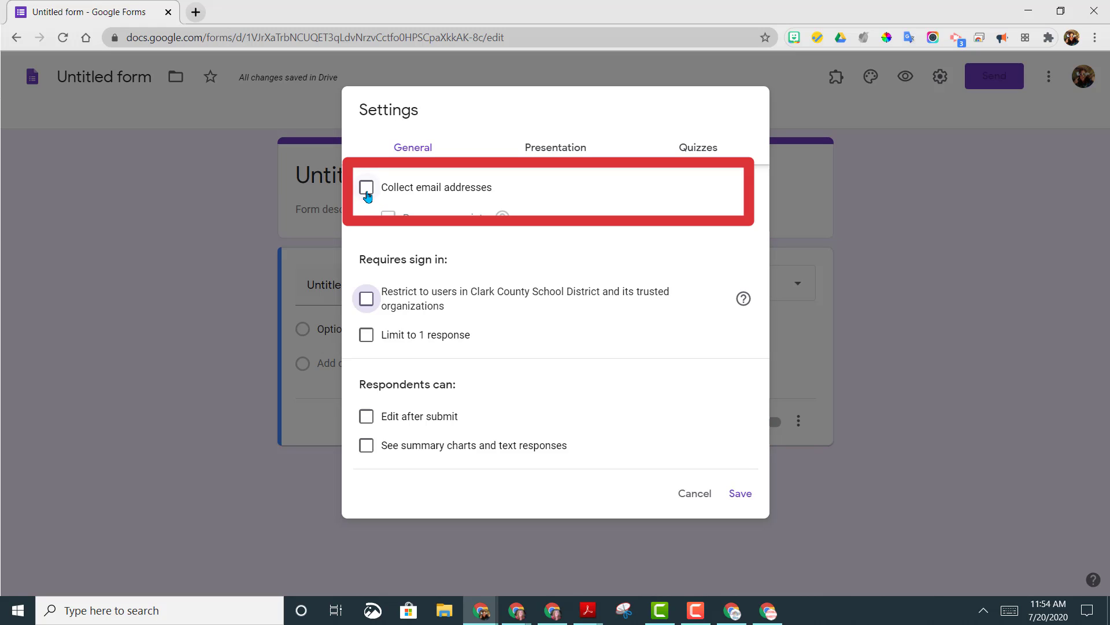
left_click(366, 188)
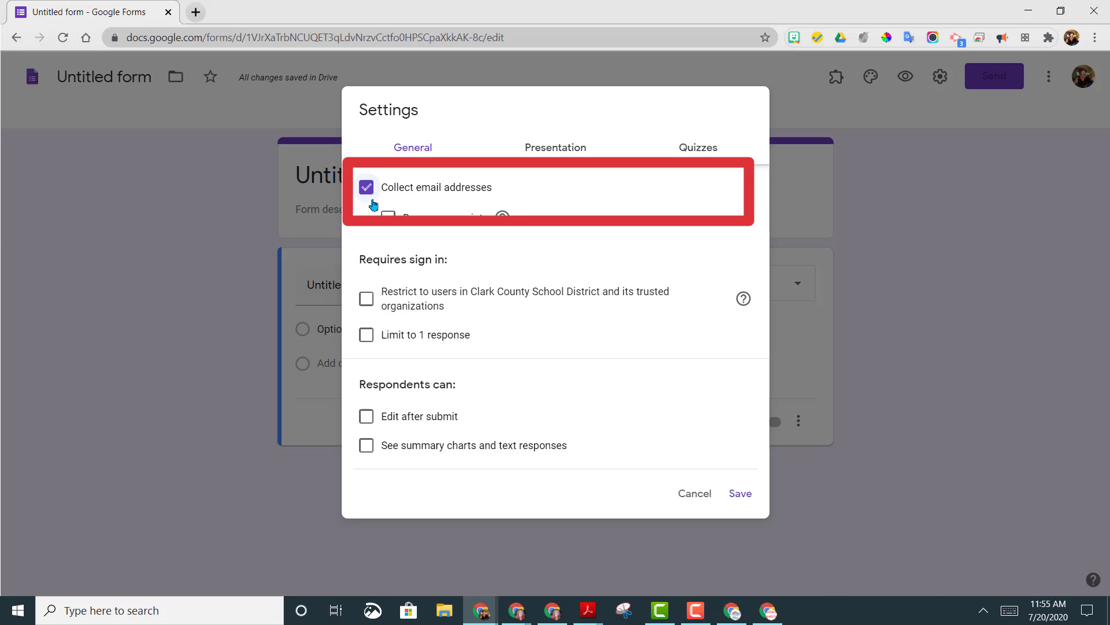
mouse_move(741, 493)
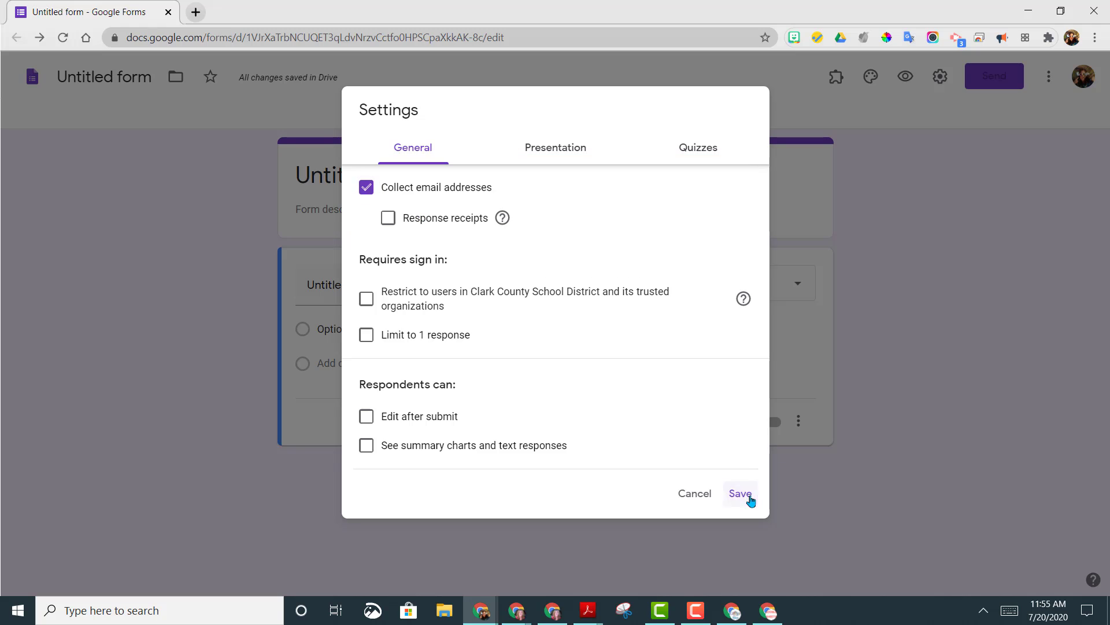
Save the settings so a required Email address field appears on the form
left_click(739, 493)
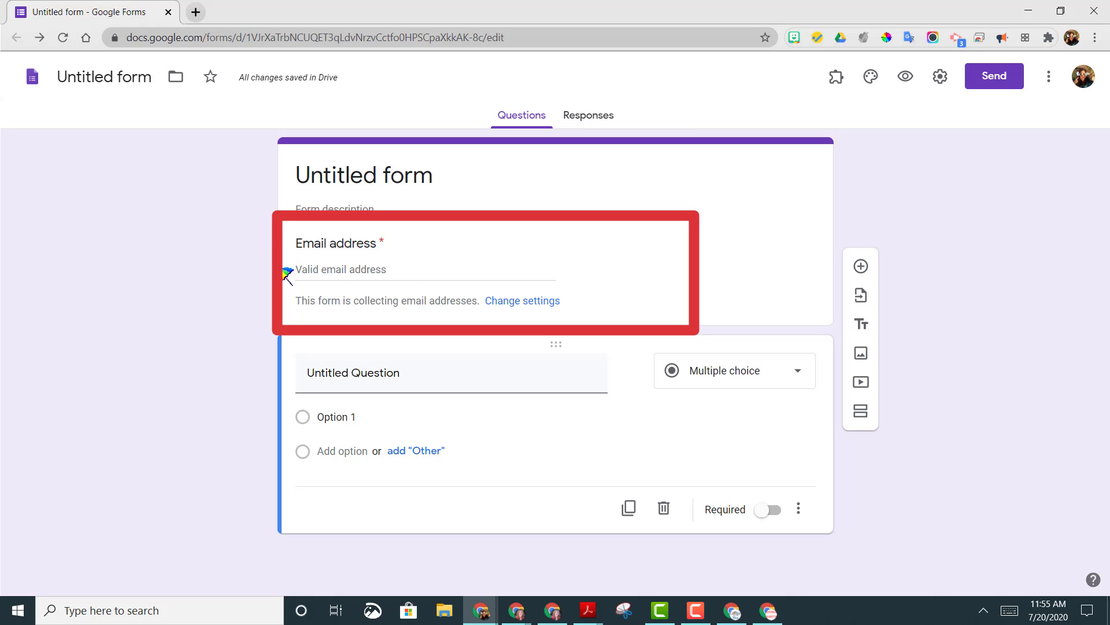
mouse_move(289, 282)
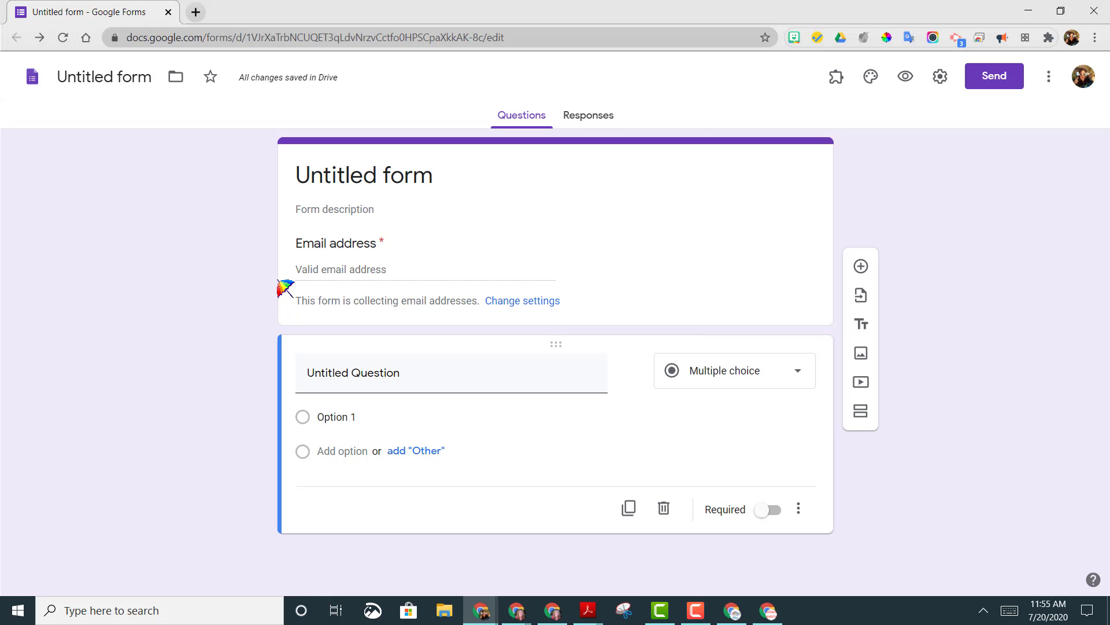
mouse_move(298, 288)
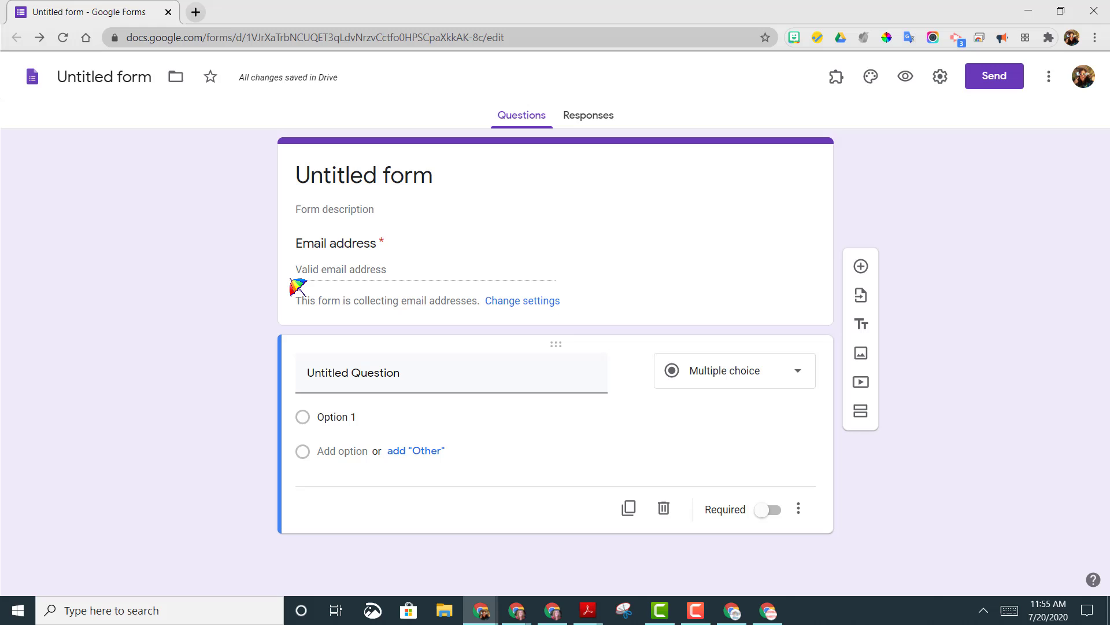
mouse_move(940, 77)
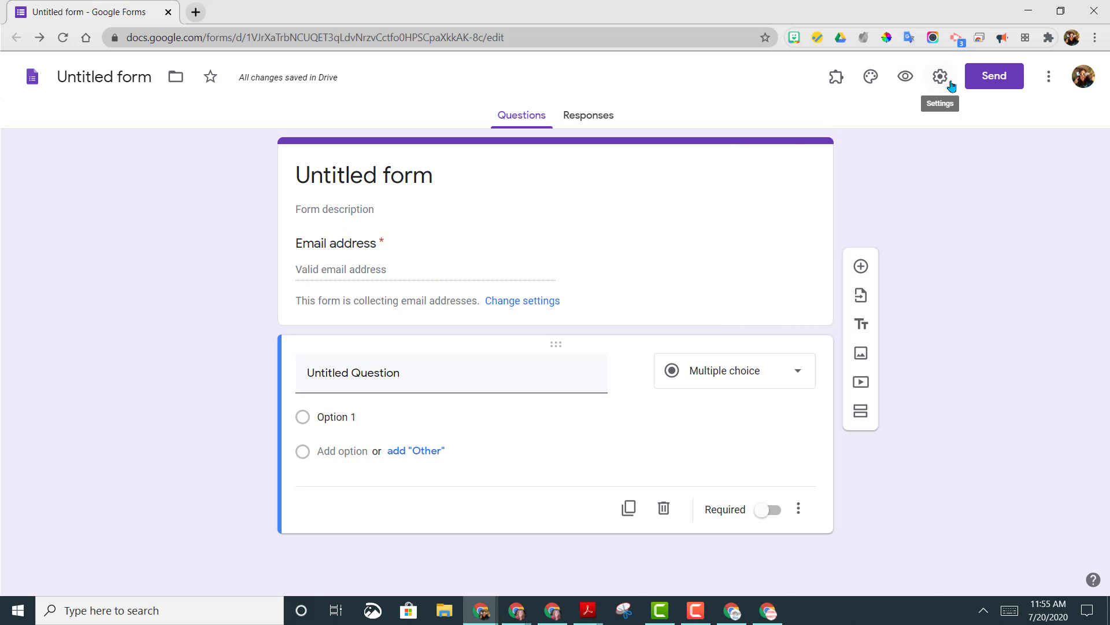
Reopen Settings and tick 'Limit to 1 response' again
left_click(940, 76)
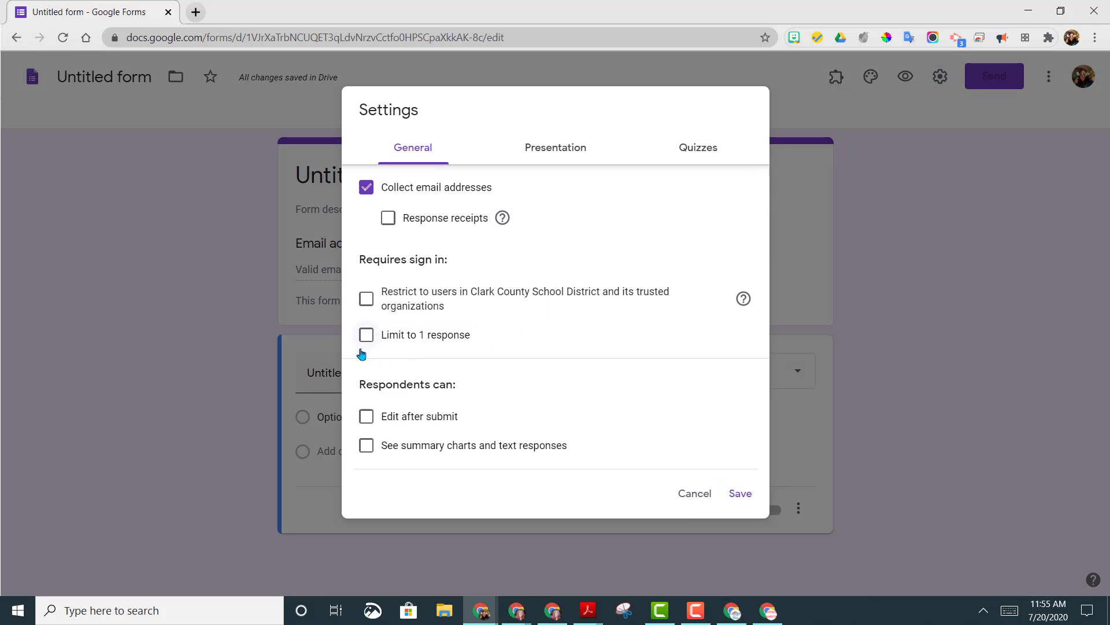
left_click(366, 334)
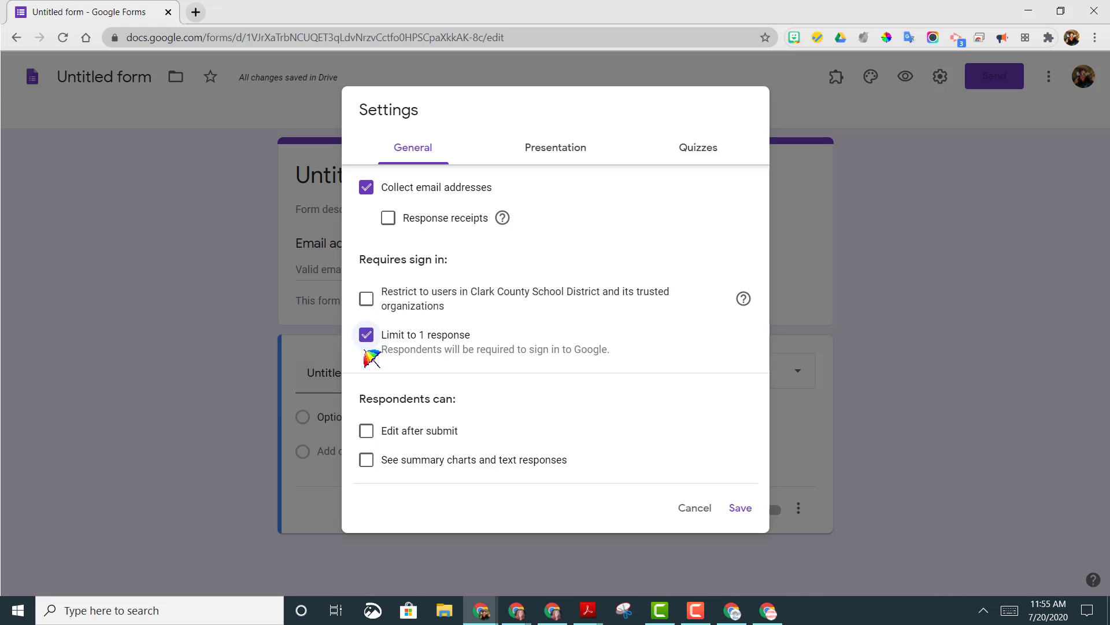
mouse_move(410, 369)
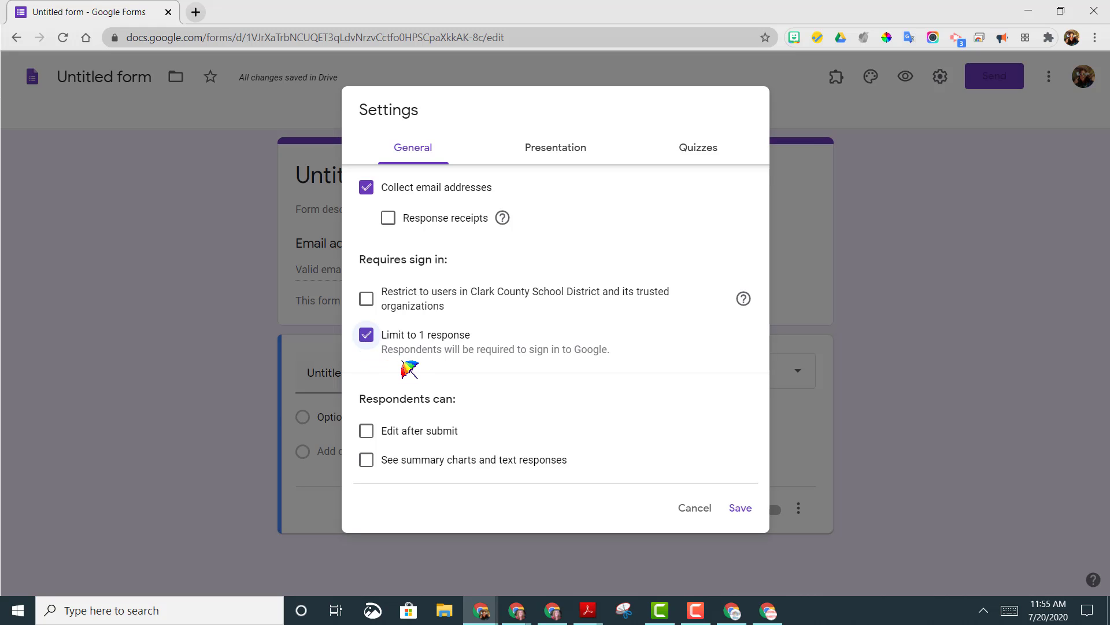
mouse_move(502, 374)
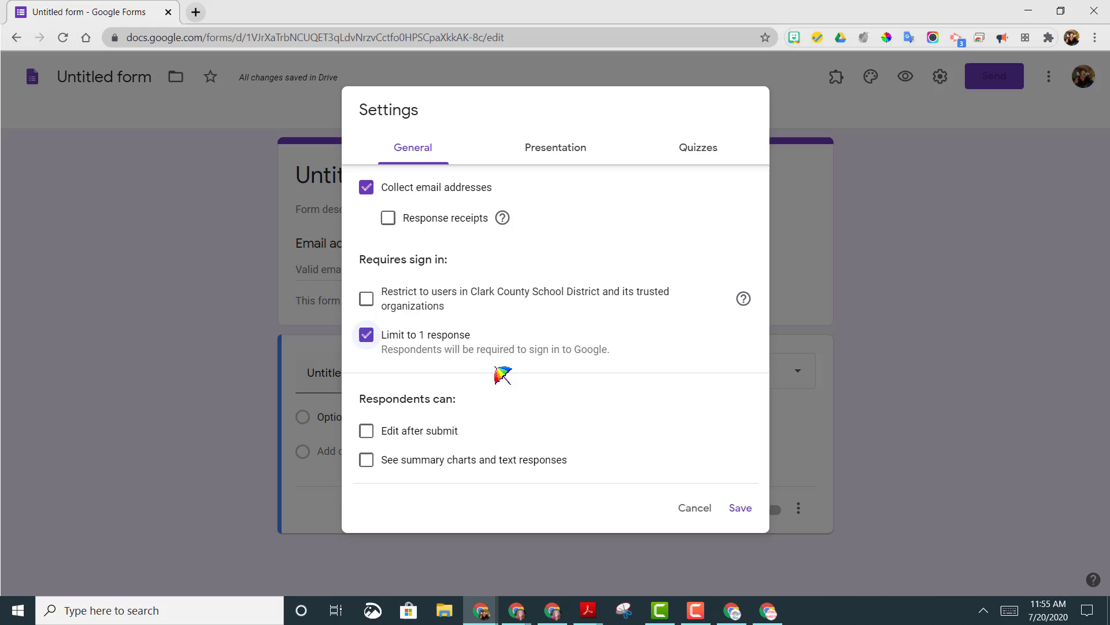
mouse_move(465, 374)
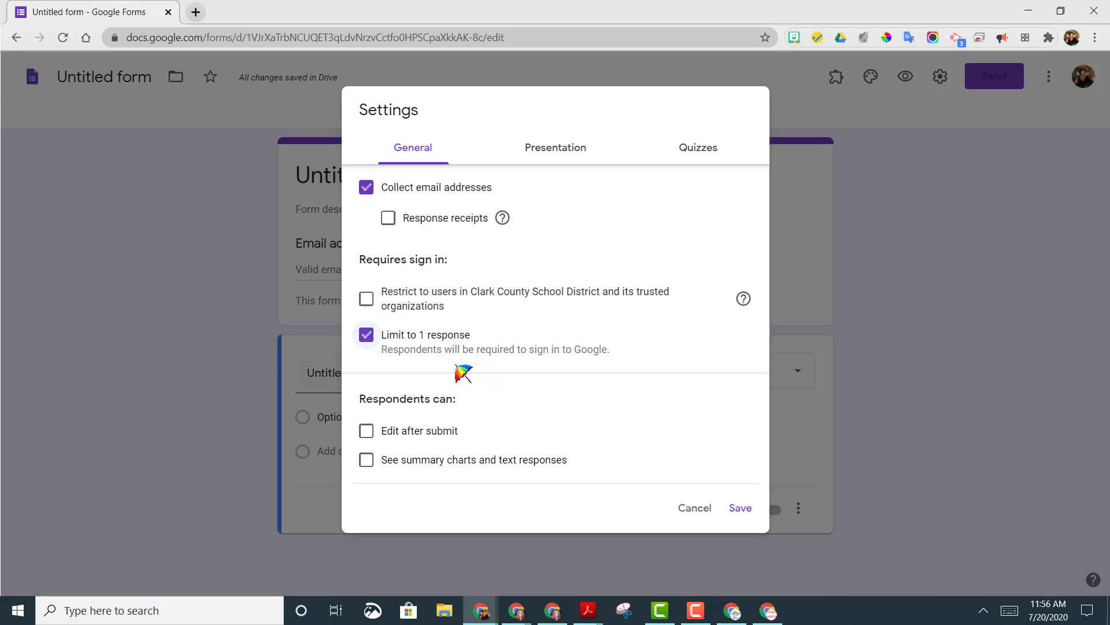
mouse_move(413, 373)
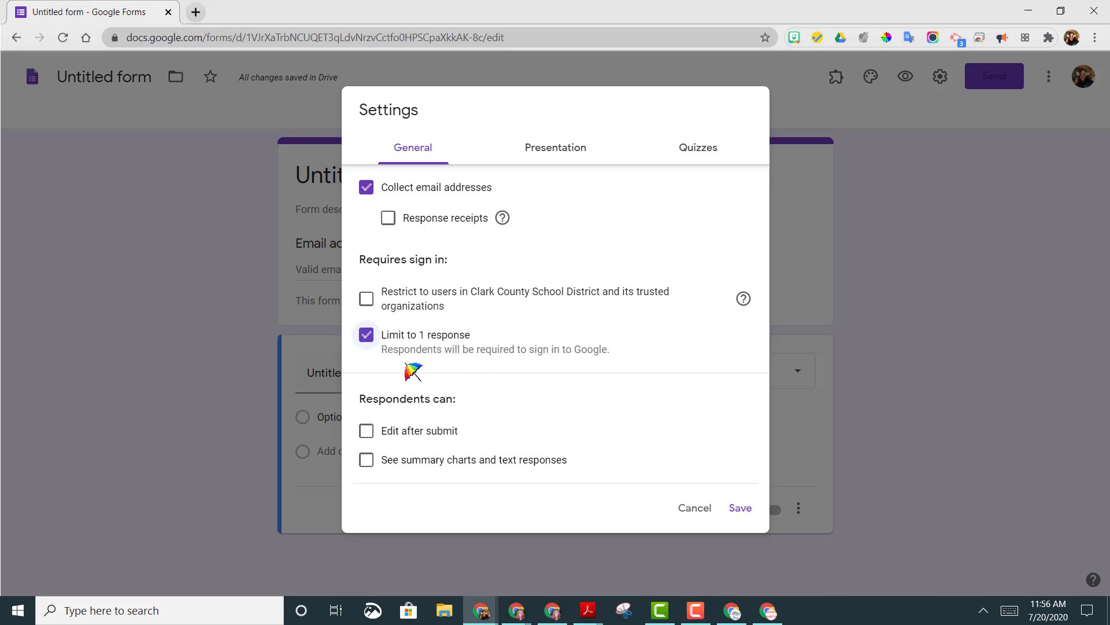
mouse_move(382, 365)
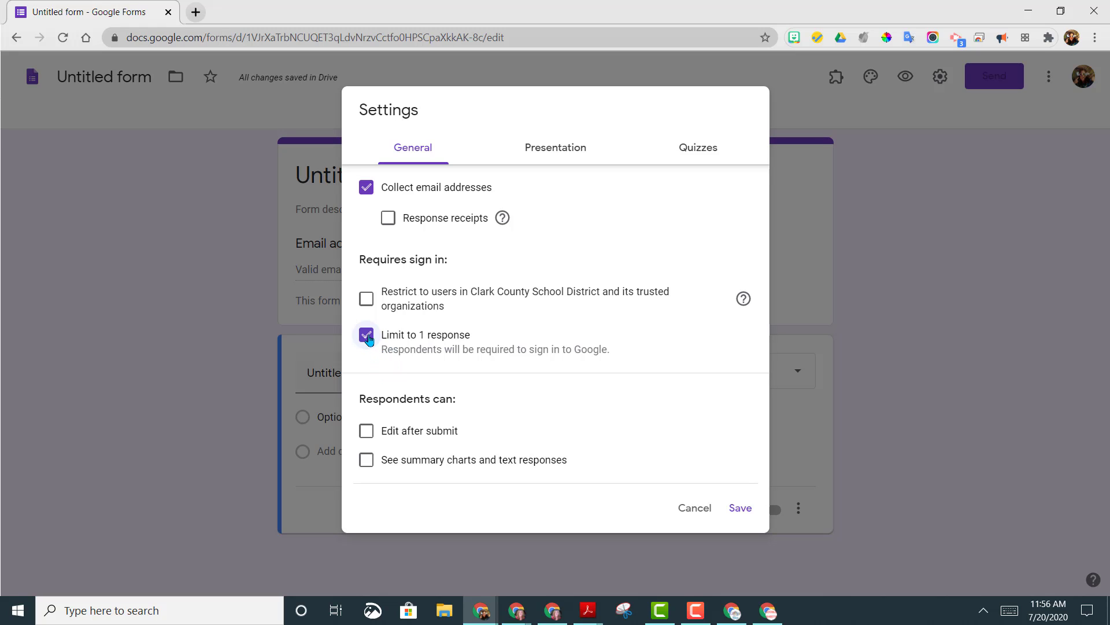
Turn off the one-response limit, try both receipt options, then switch Response receipts off
left_click(366, 334)
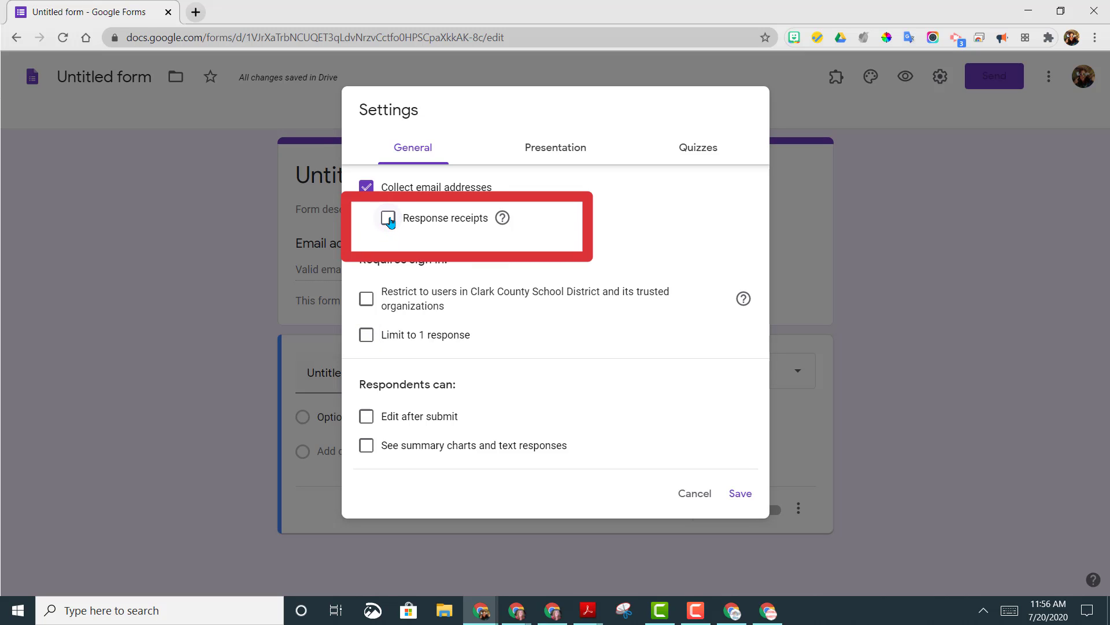
left_click(387, 217)
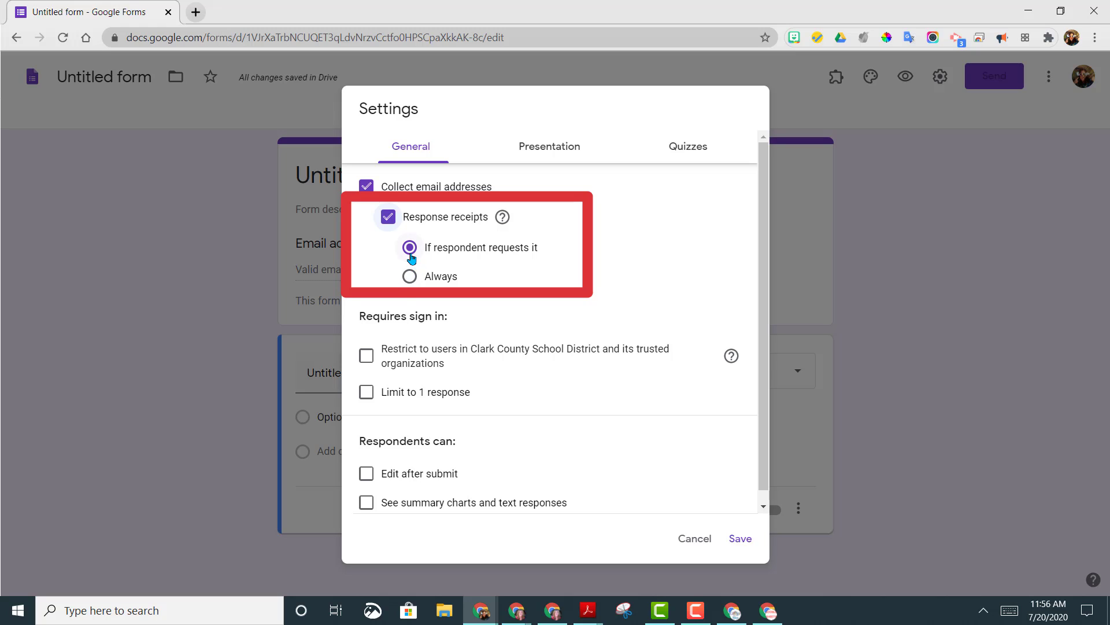
mouse_move(410, 275)
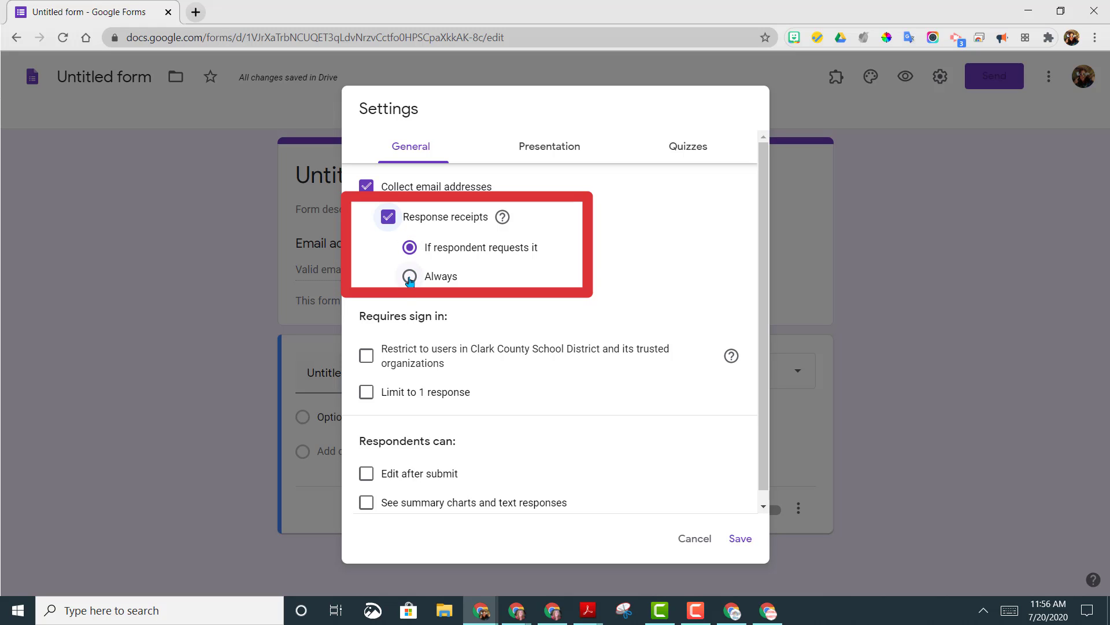
left_click(410, 275)
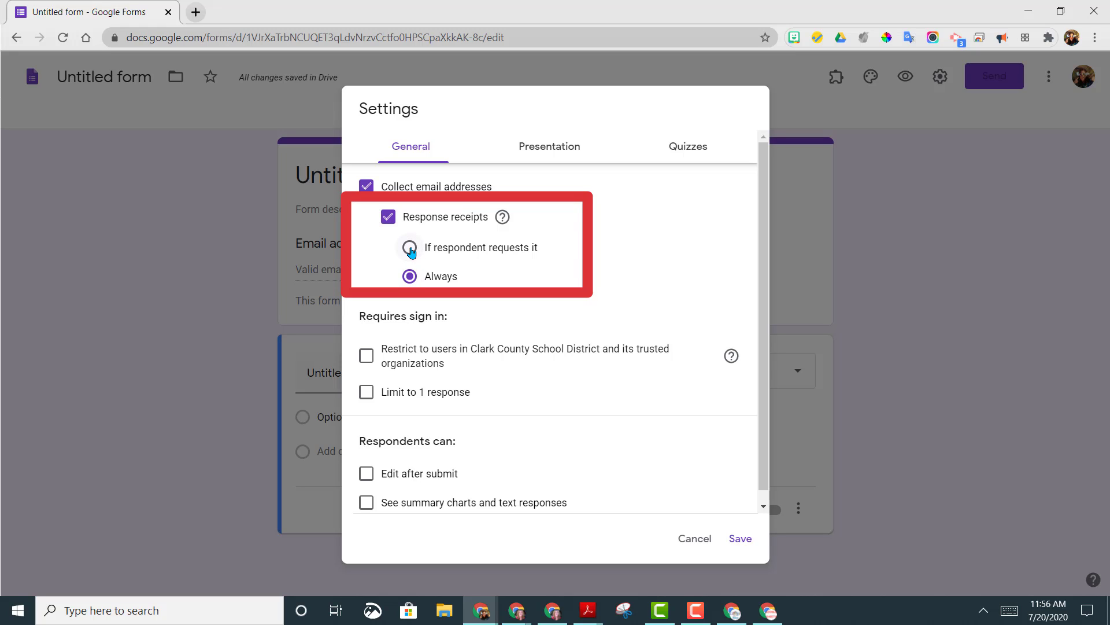
left_click(409, 247)
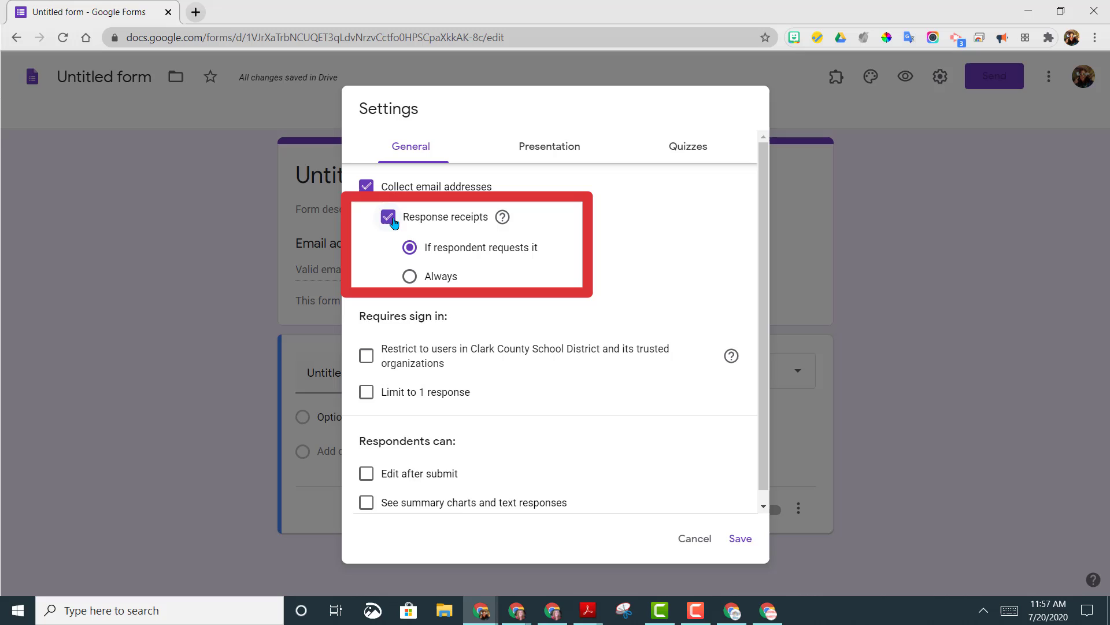
left_click(388, 217)
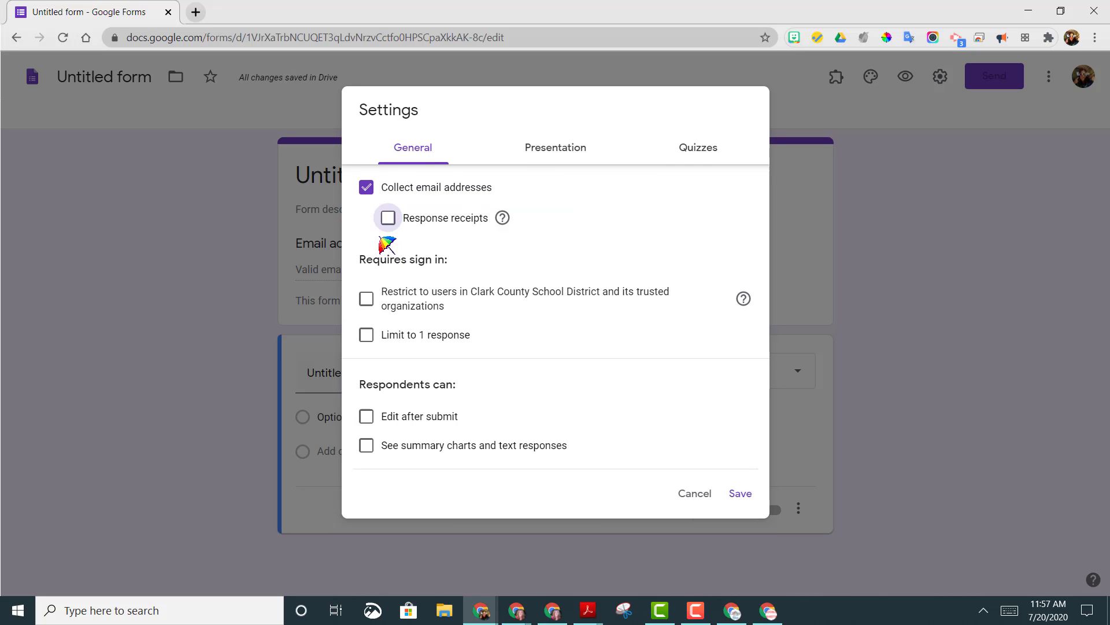
mouse_move(372, 253)
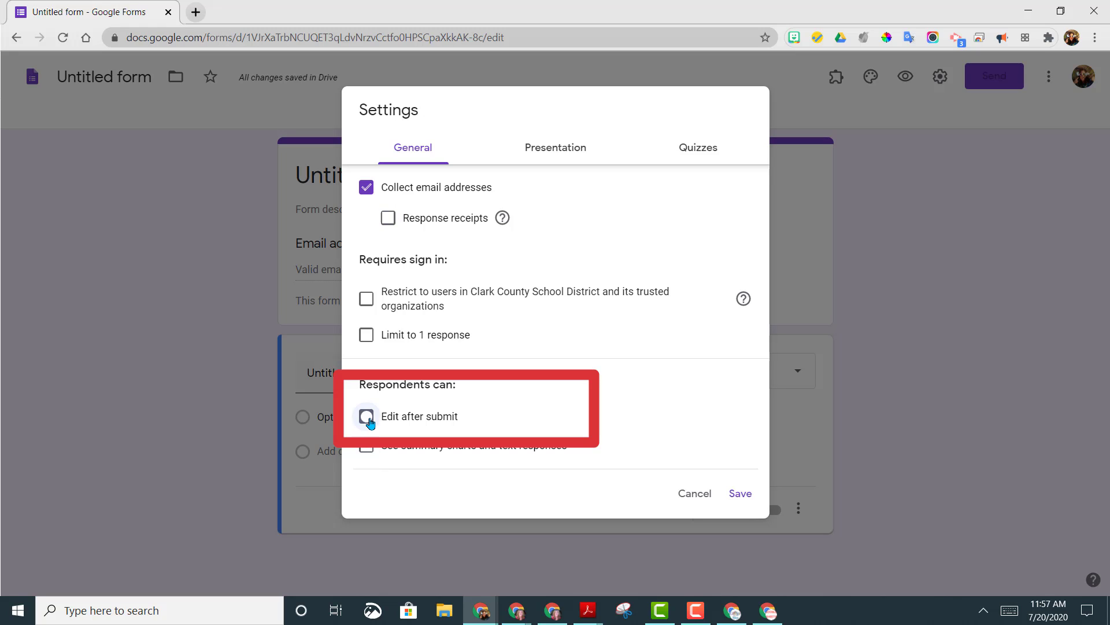
Check 'Edit after submit' under Respondents can
left_click(366, 417)
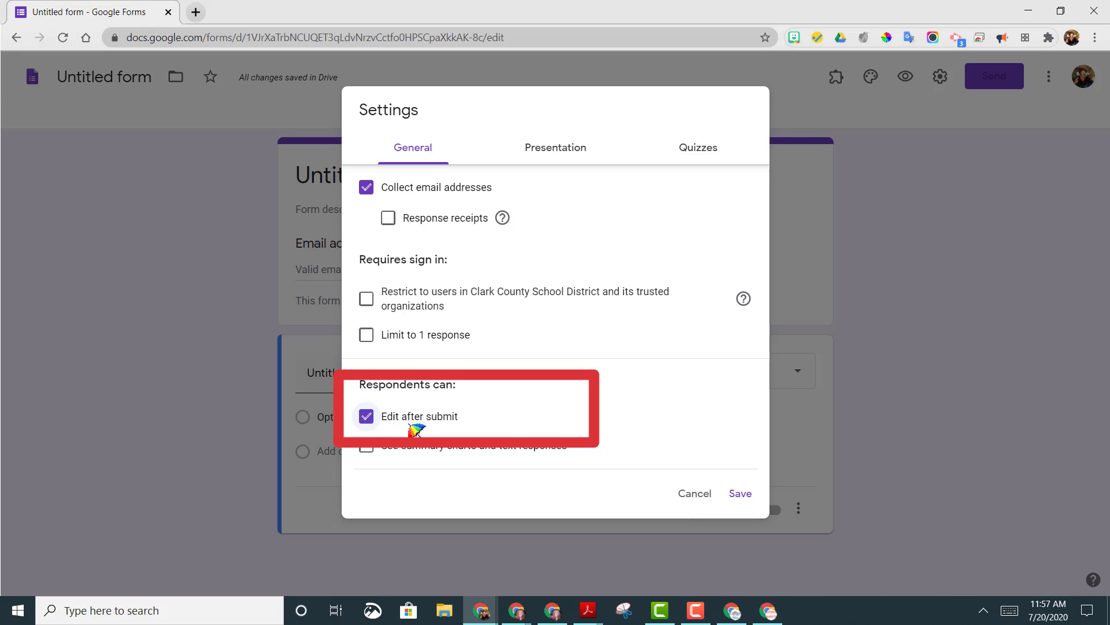
mouse_move(425, 432)
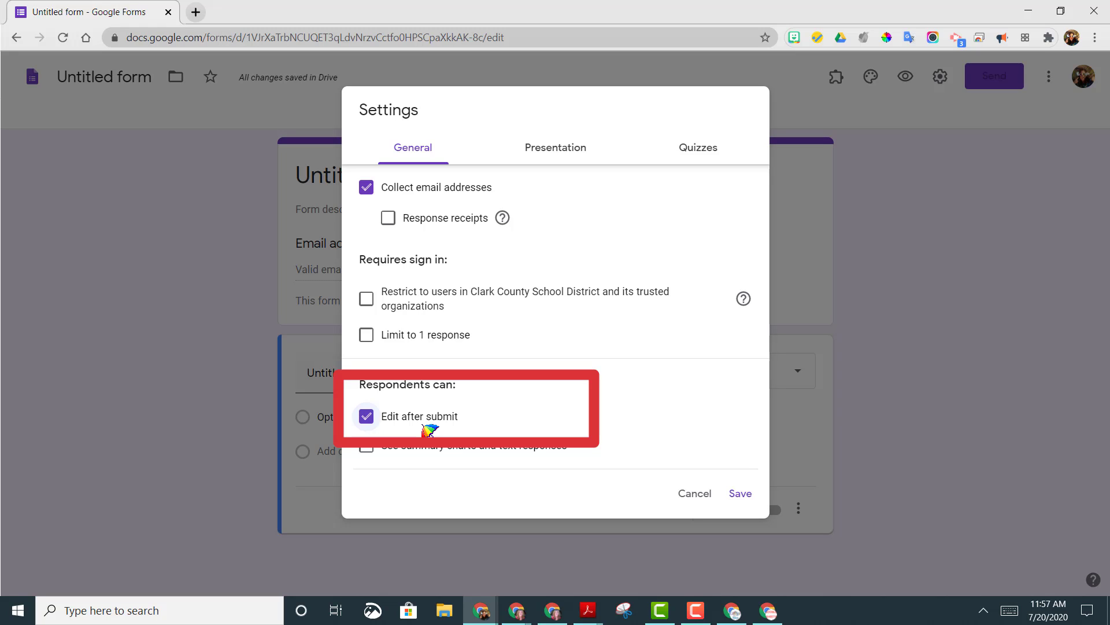
mouse_move(443, 425)
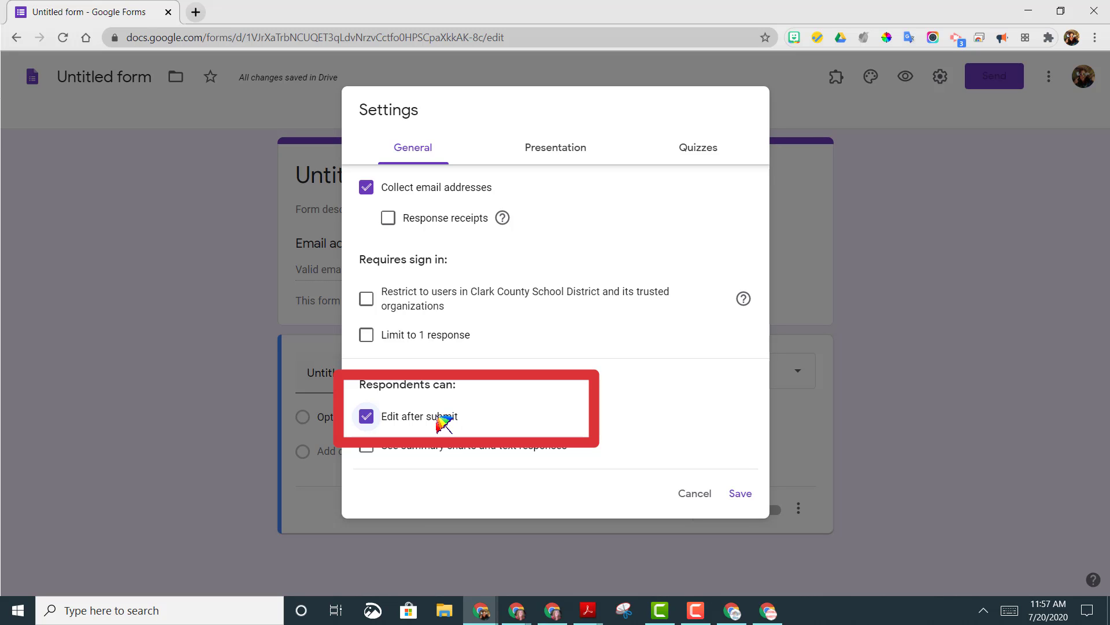
mouse_move(406, 447)
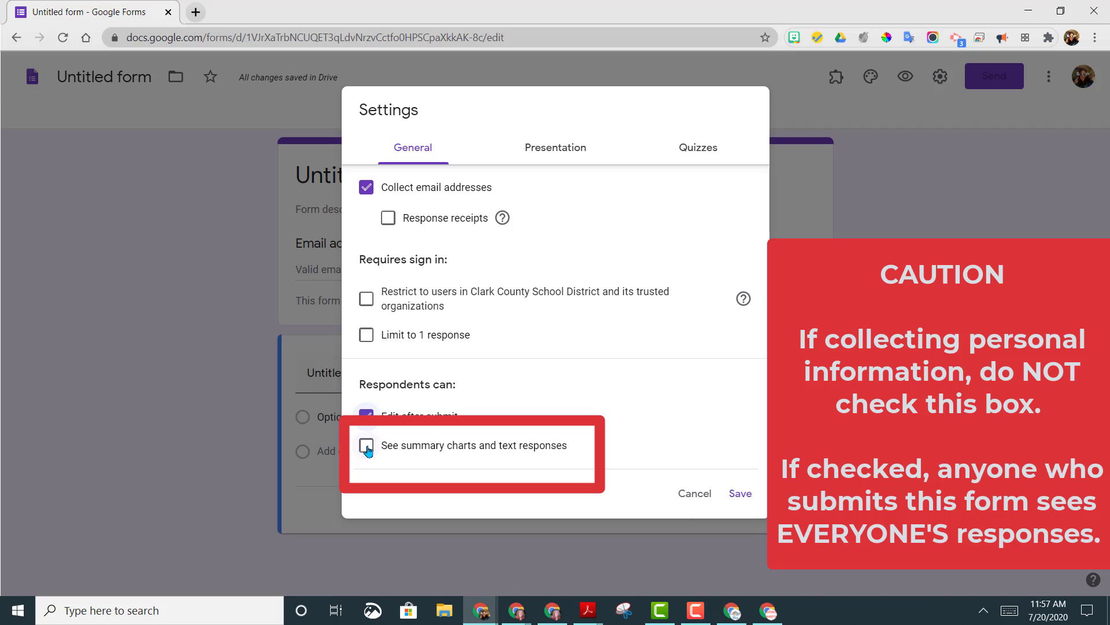
left_click(366, 445)
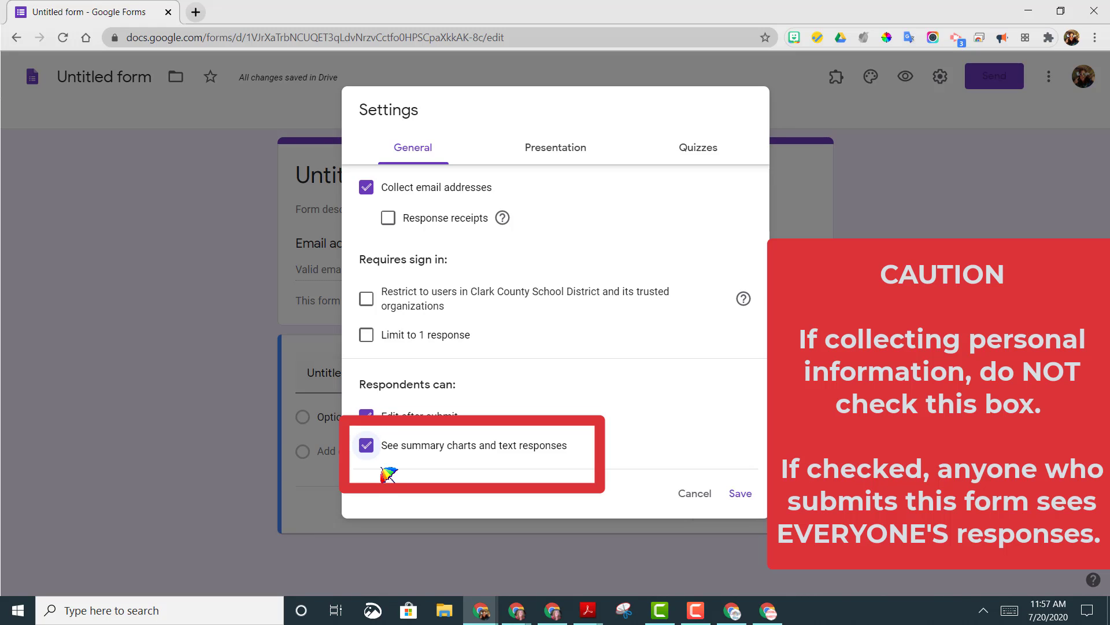
mouse_move(379, 461)
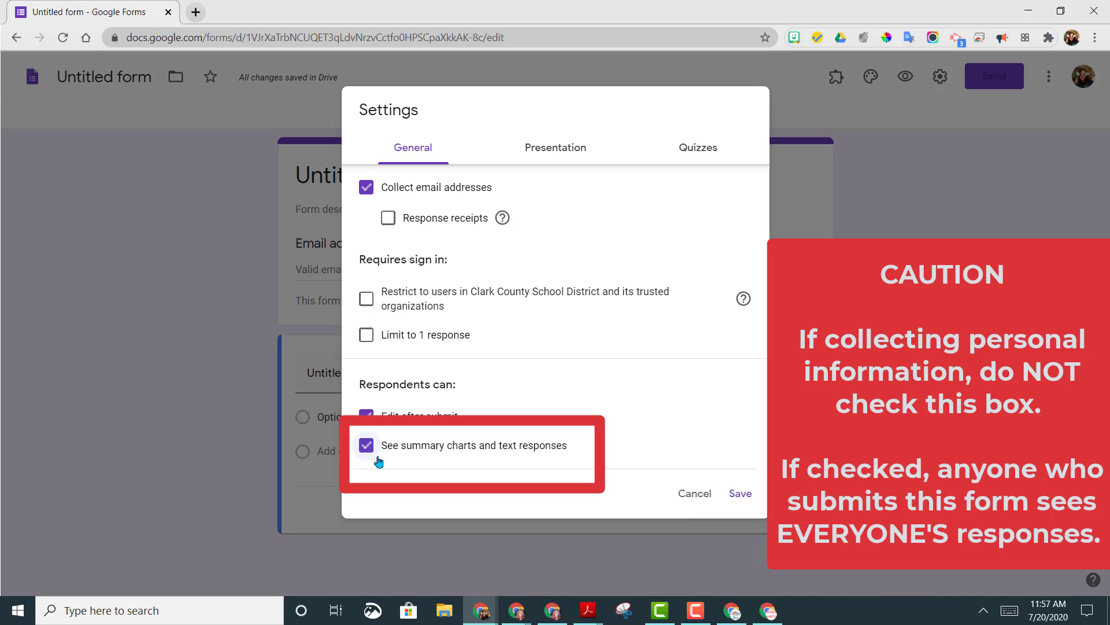
mouse_move(369, 454)
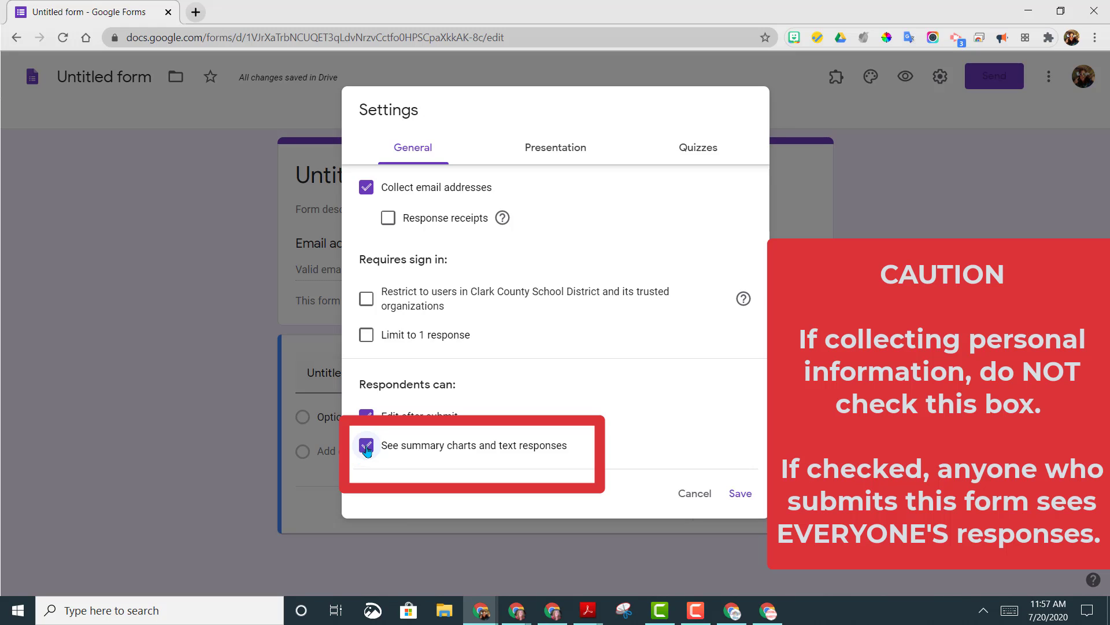
left_click(366, 444)
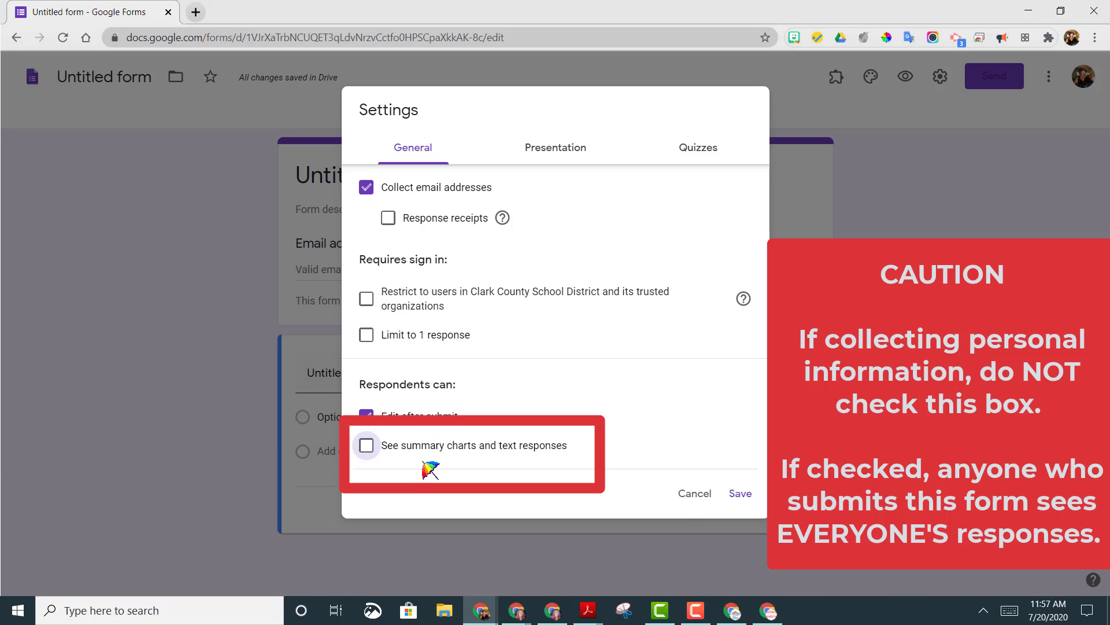
mouse_move(492, 470)
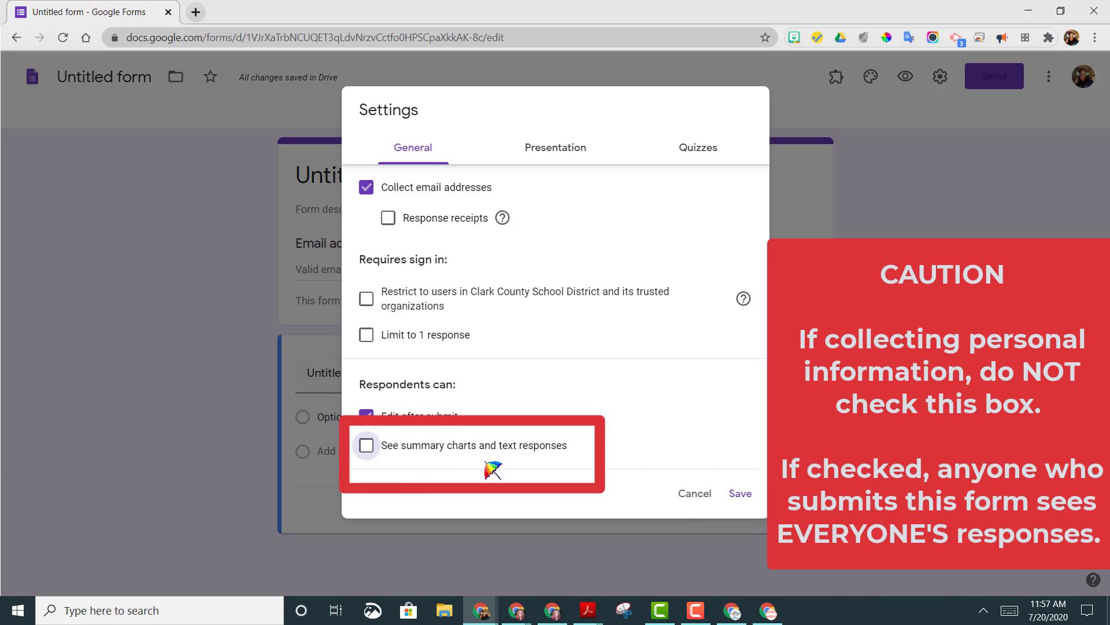
mouse_move(473, 464)
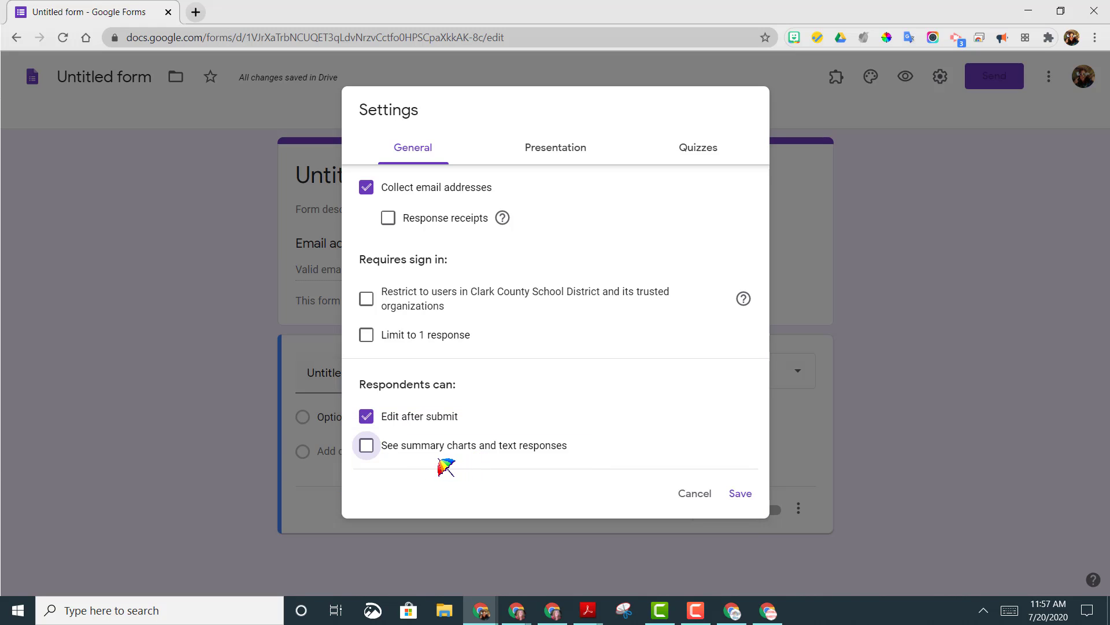
mouse_move(556, 148)
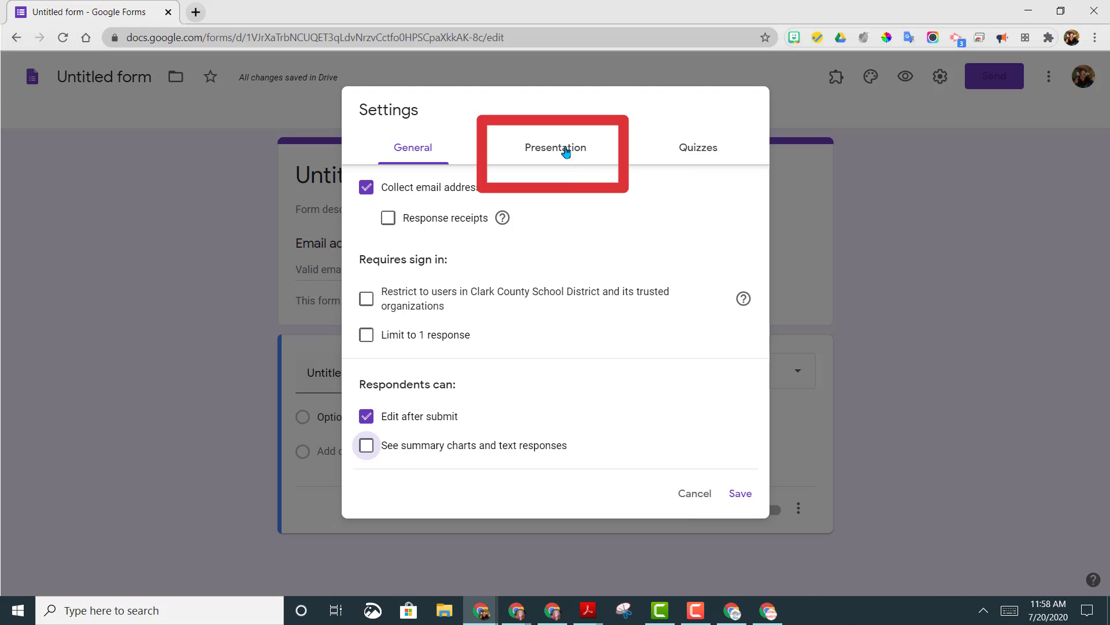
Switch to the Presentation tab and click into the Confirmation message field
left_click(555, 148)
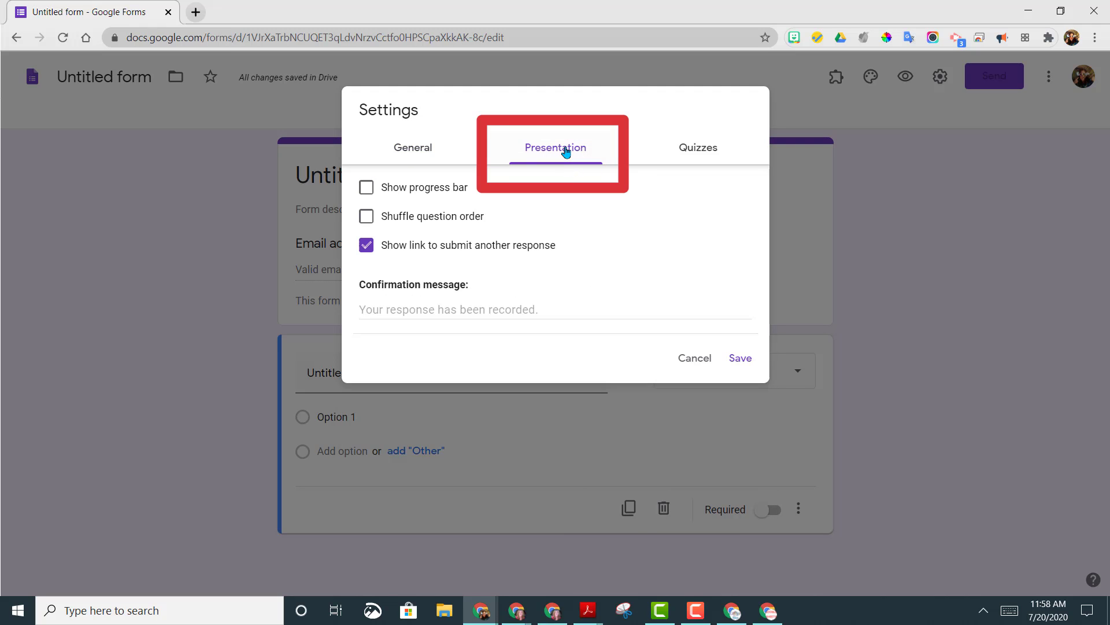
mouse_move(470, 296)
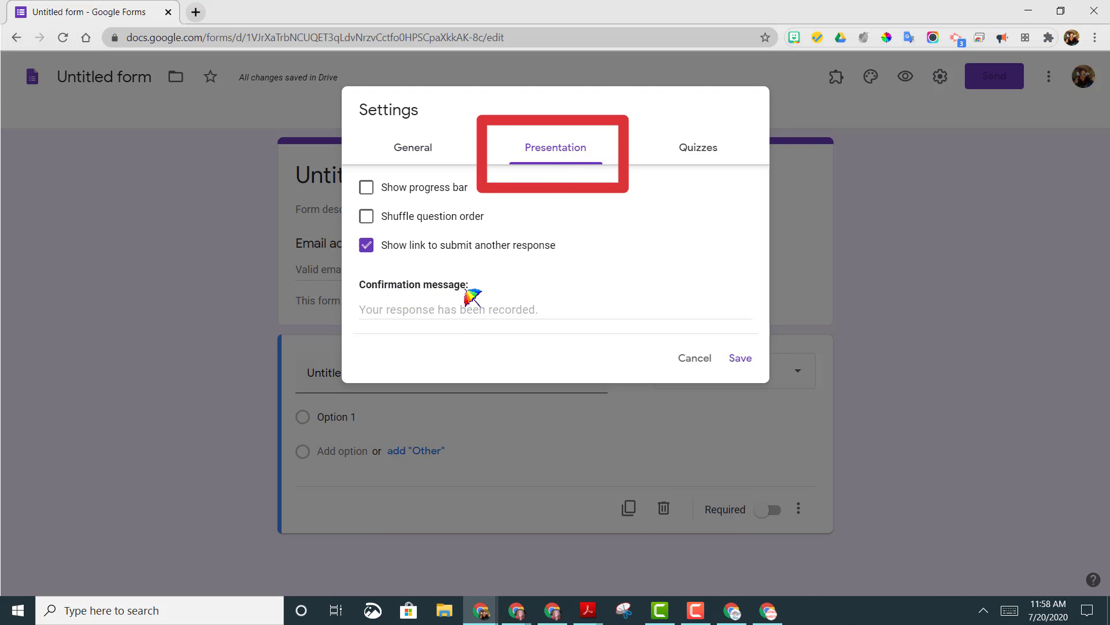
left_click(448, 308)
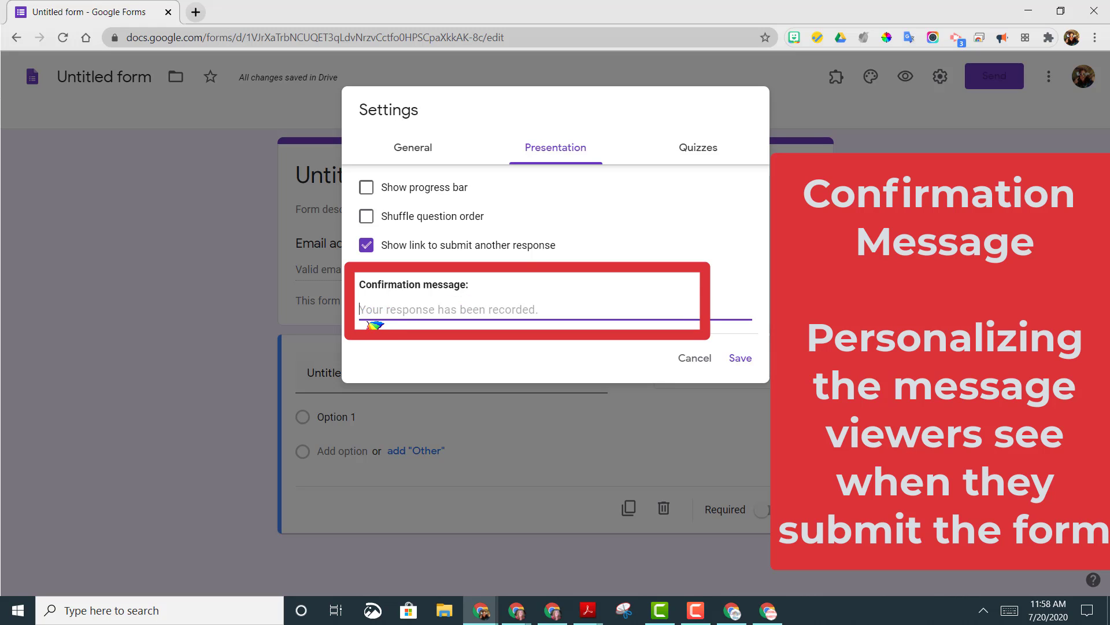
mouse_move(540, 328)
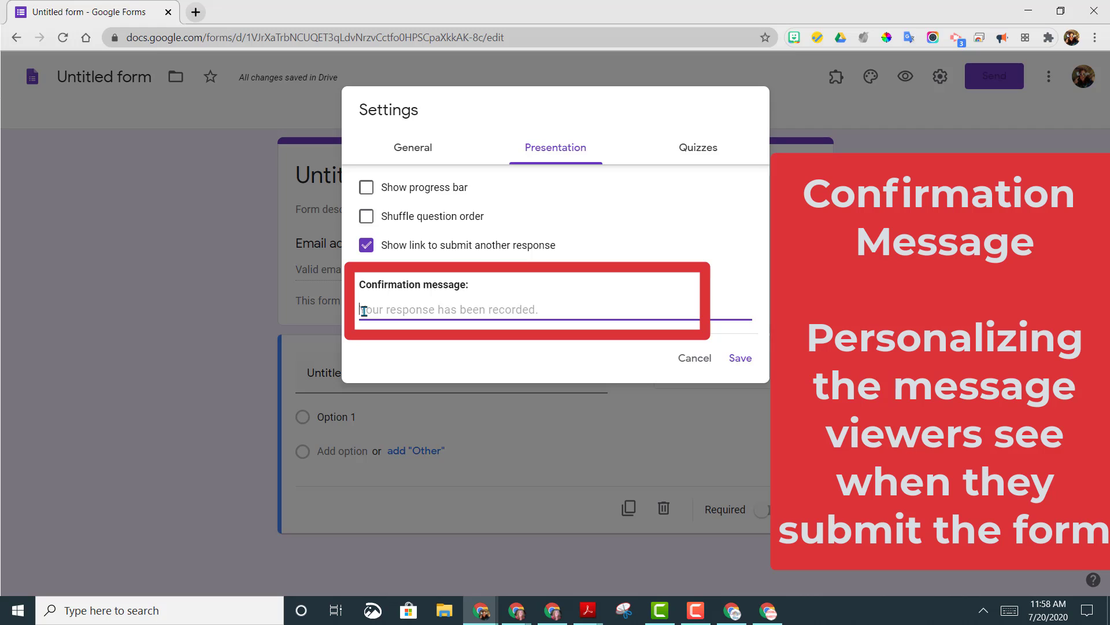
mouse_move(374, 317)
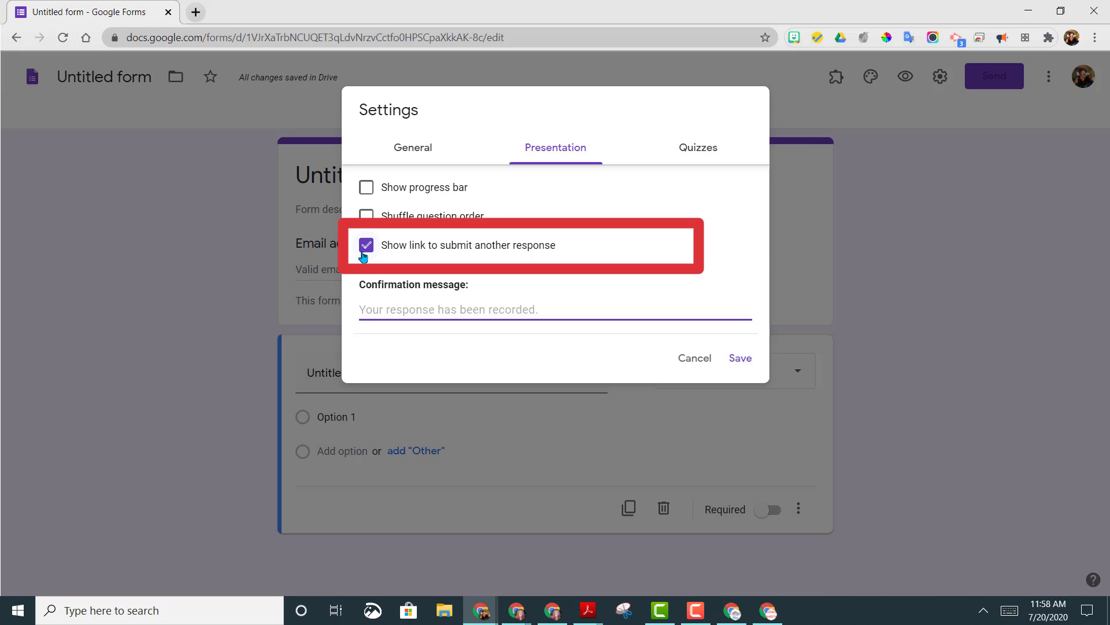
mouse_move(458, 256)
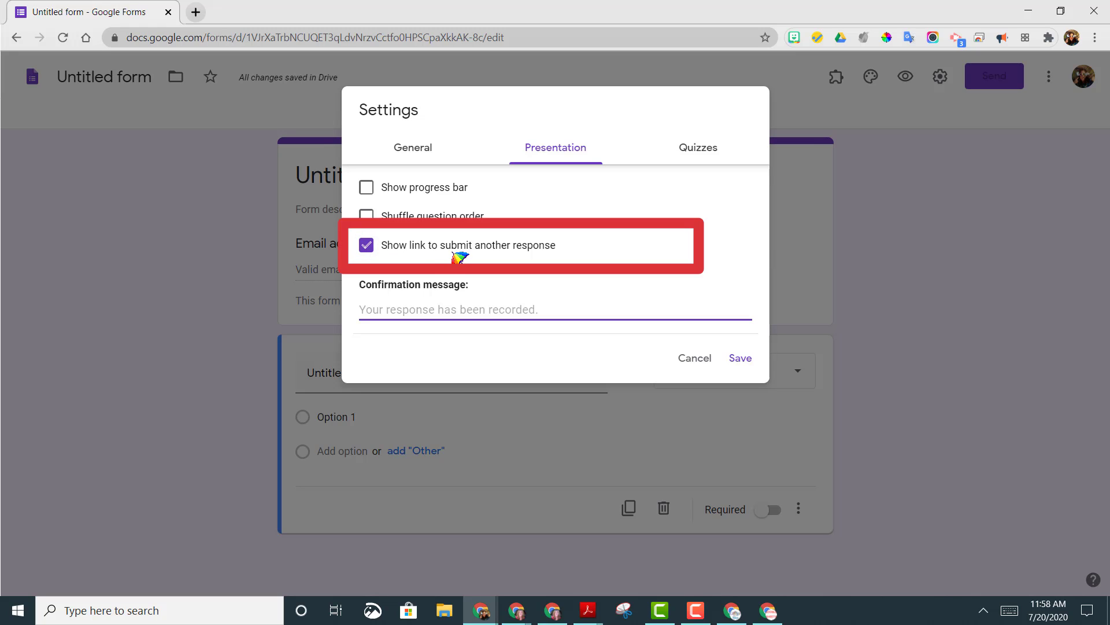
mouse_move(360, 255)
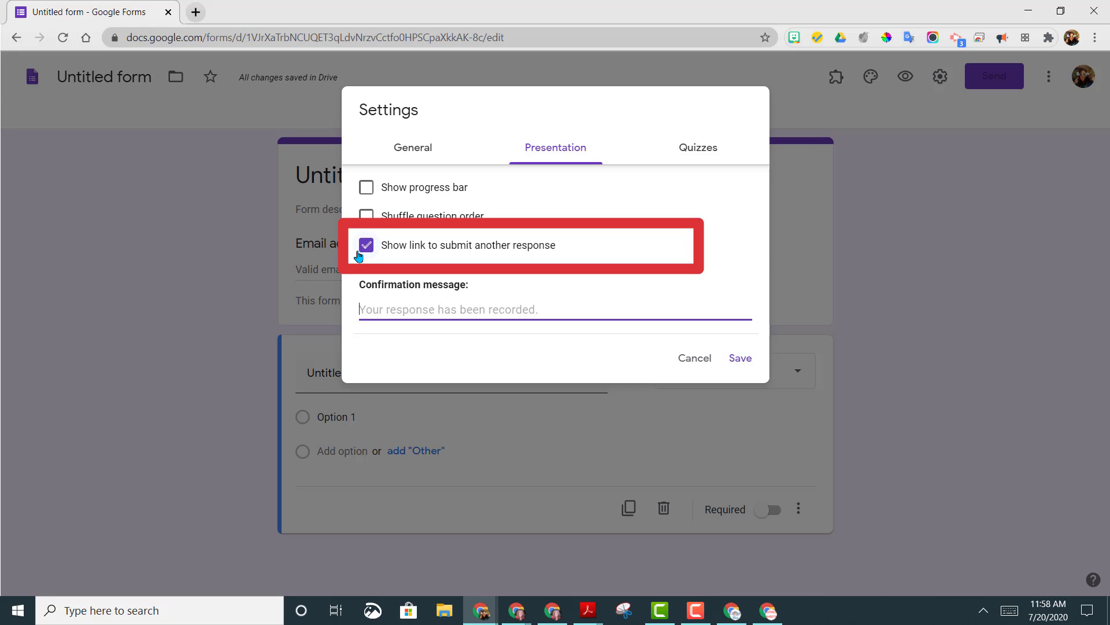
Uncheck 'Show link to submit another response' and go back to the General tab
left_click(366, 245)
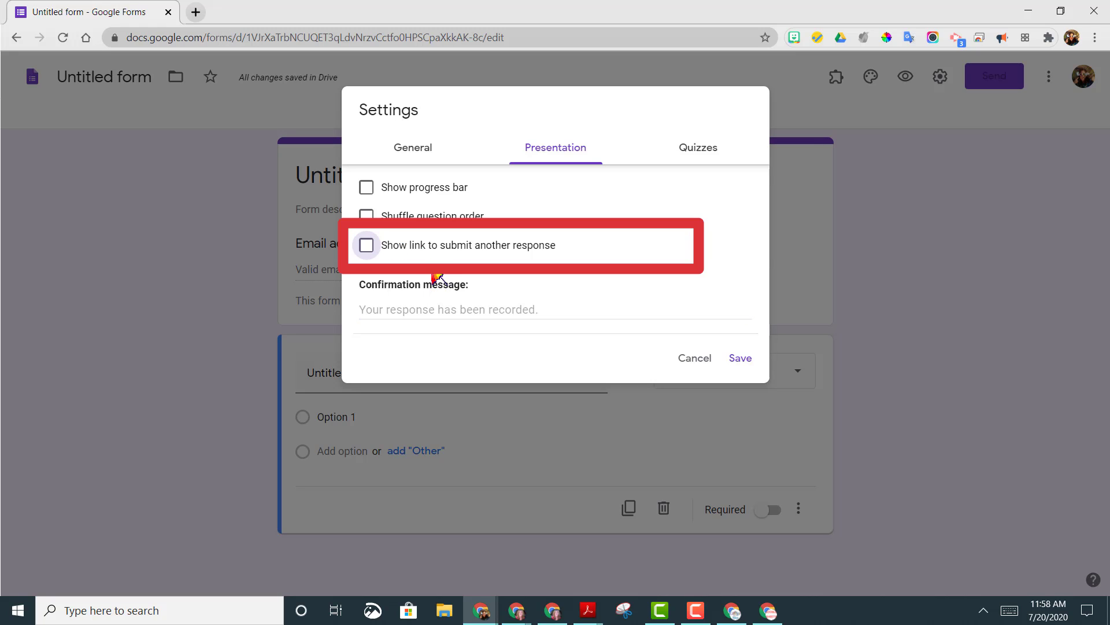
mouse_move(452, 263)
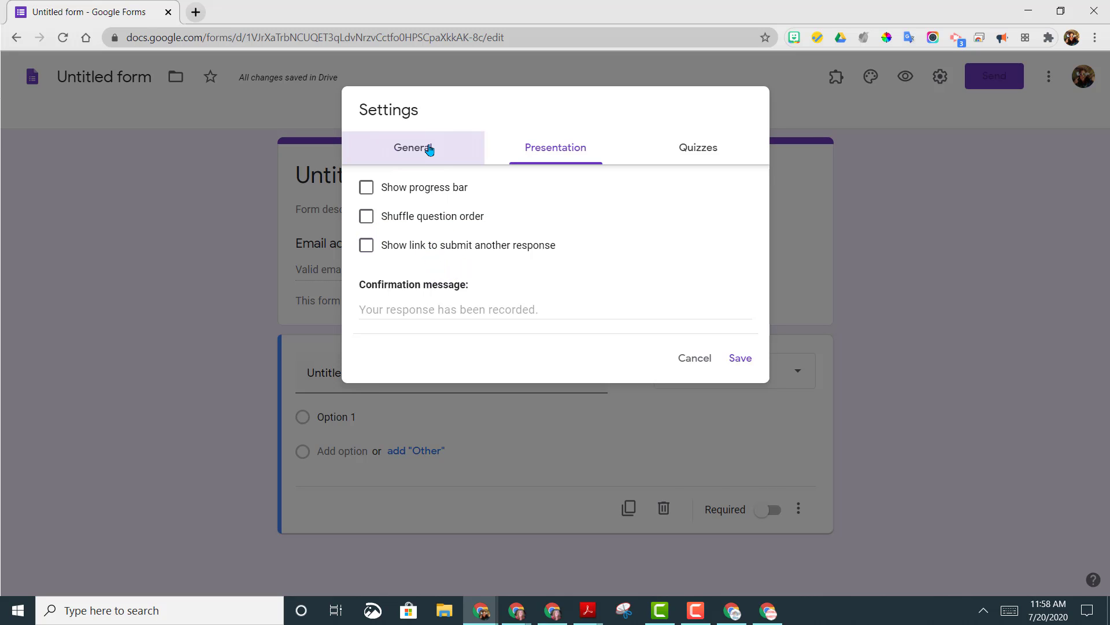
left_click(413, 148)
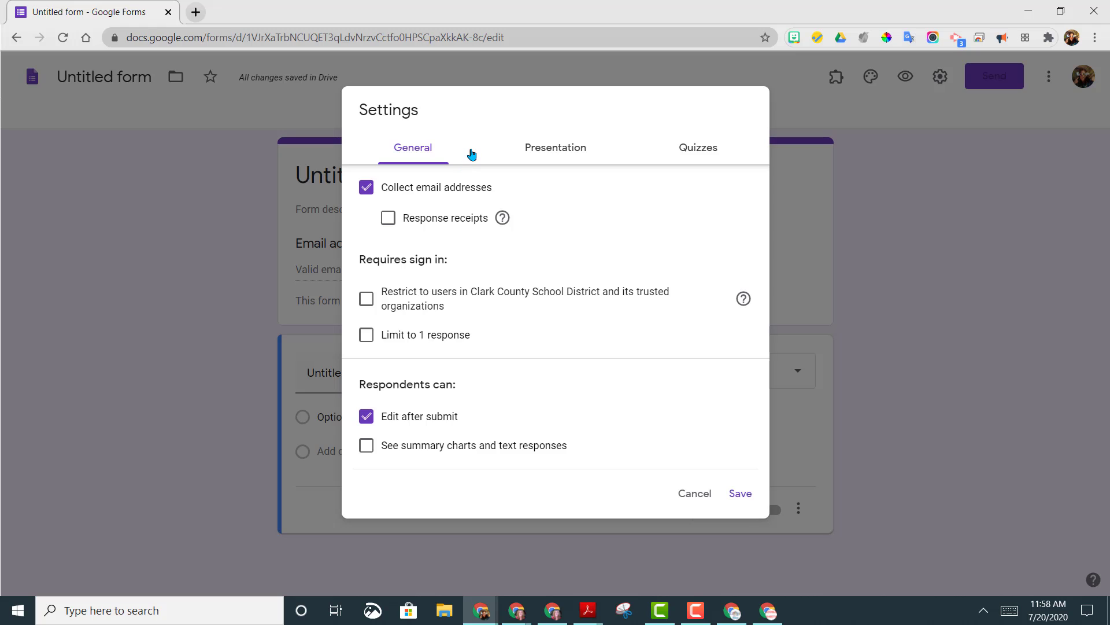
mouse_move(473, 161)
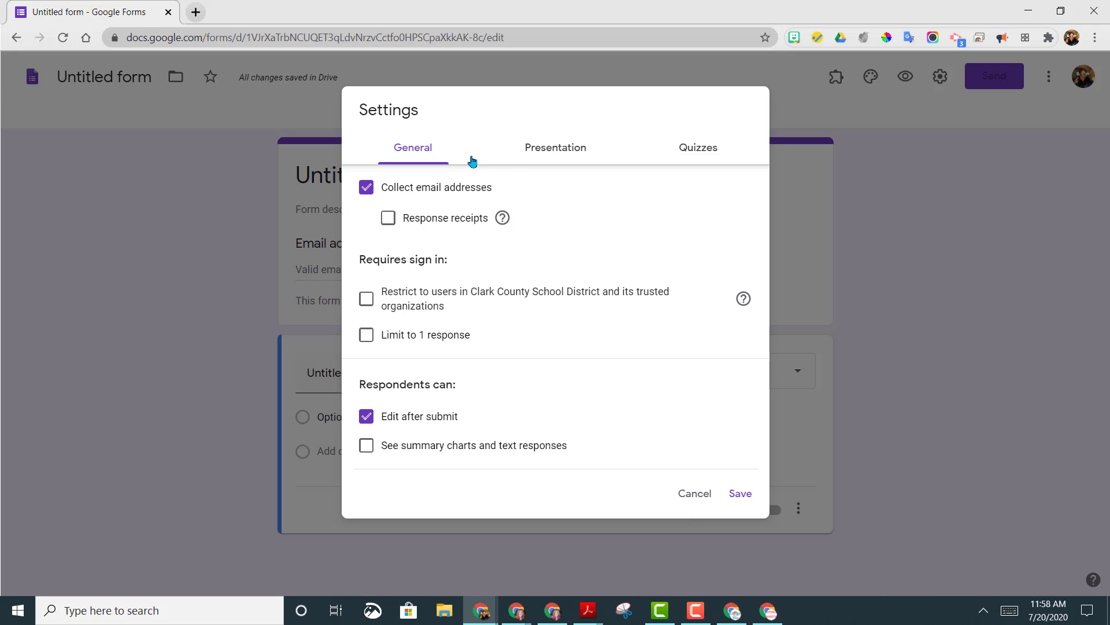